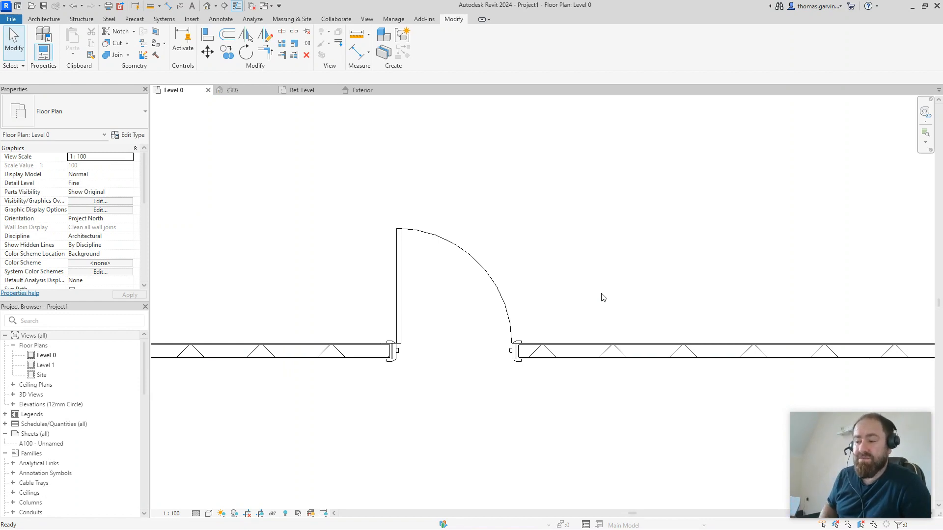
{"action": "mouse_move", "coordinate": [751, 153]}
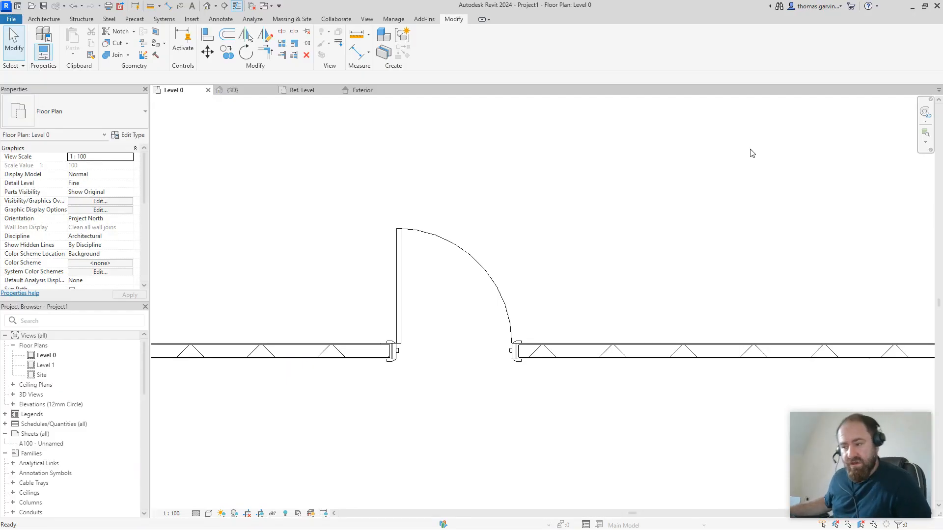
{"action": "mouse_move", "coordinate": [489, 278]}
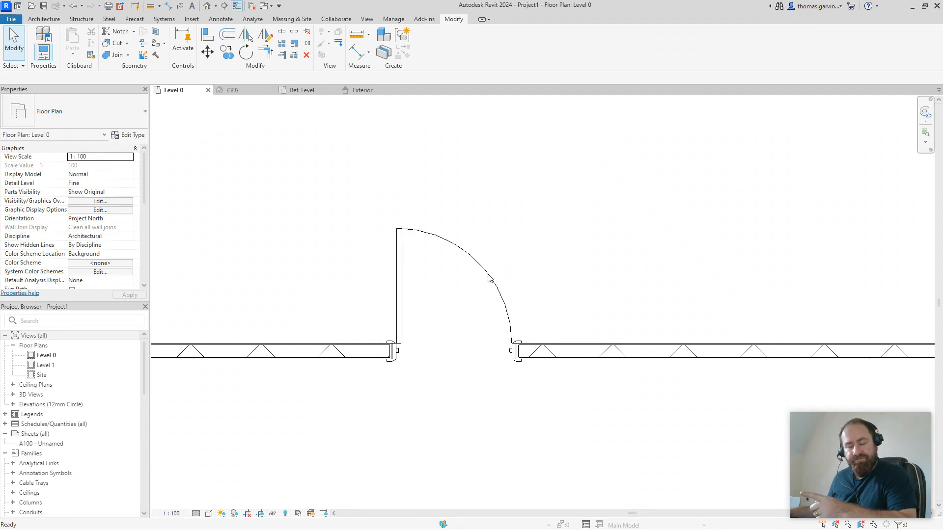
Step: Select the placed door and open the Doors_IntSgl family for editing
{"action": "left_click", "coordinate": [420, 283]}
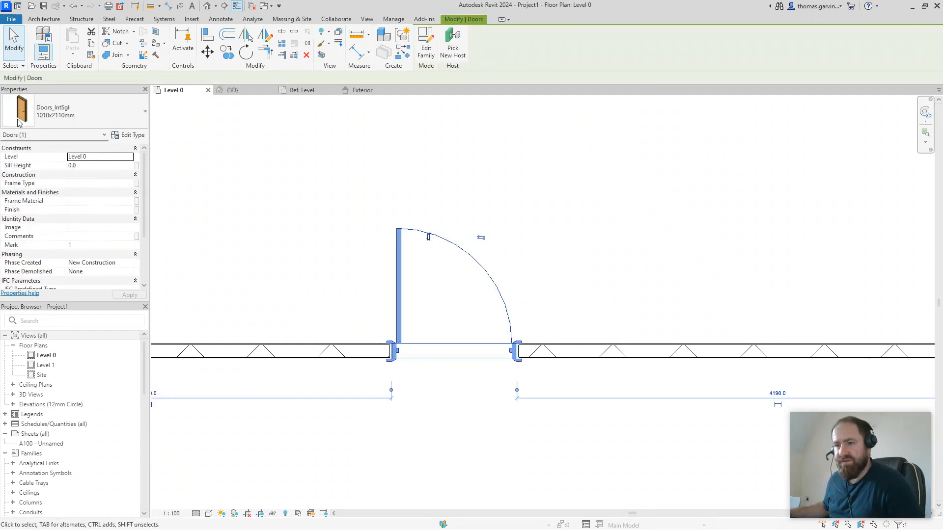
{"action": "mouse_move", "coordinate": [329, 108]}
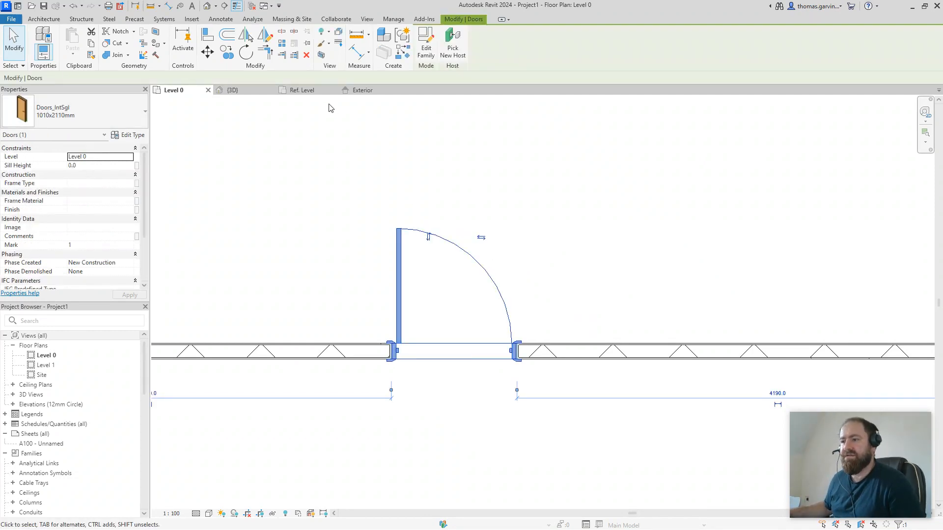
{"action": "left_click", "coordinate": [426, 45]}
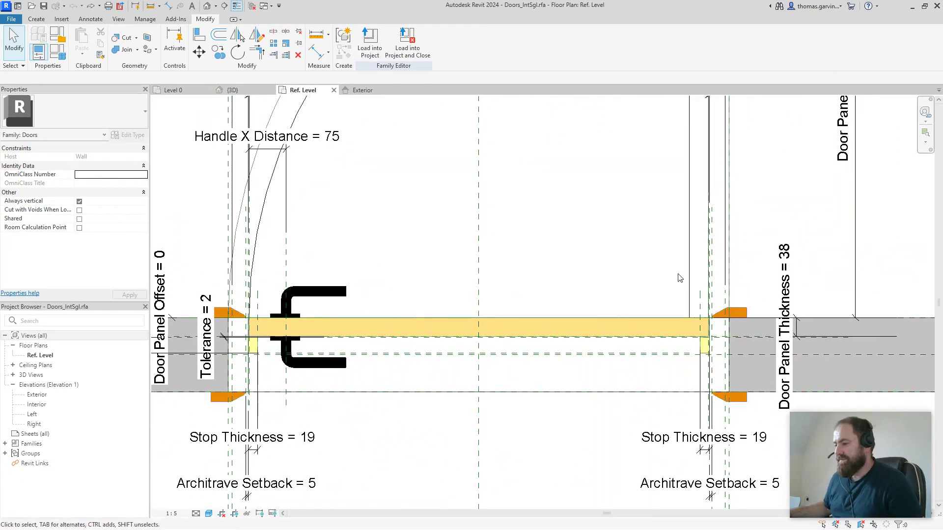
{"action": "mouse_move", "coordinate": [599, 319]}
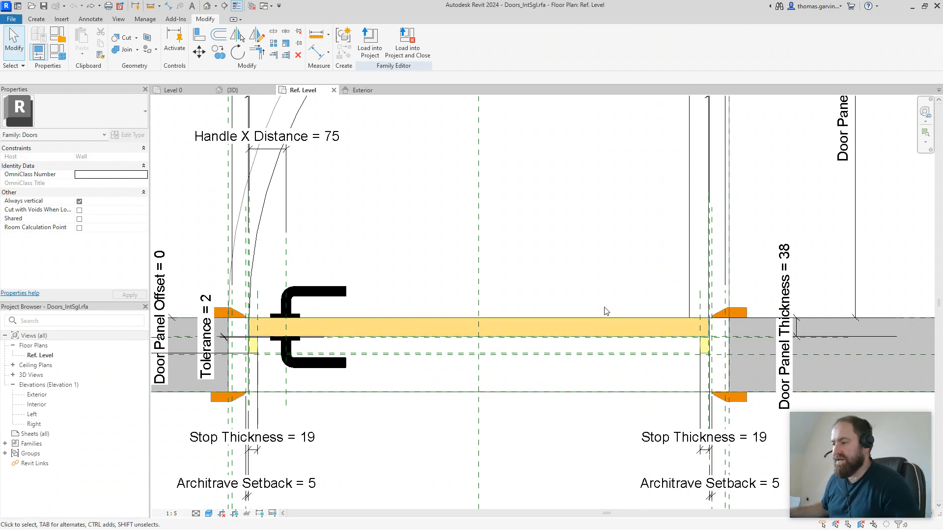
{"action": "mouse_move", "coordinate": [609, 304]}
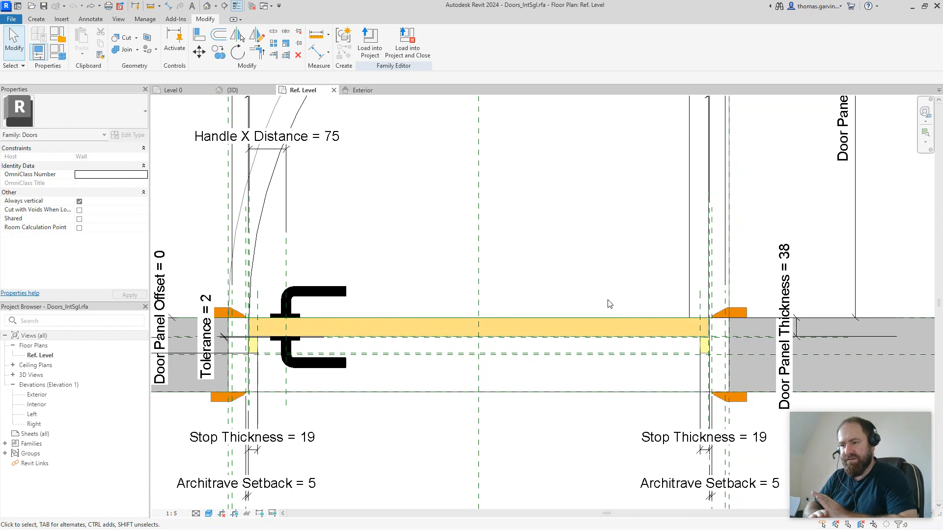
{"action": "mouse_move", "coordinate": [710, 169]}
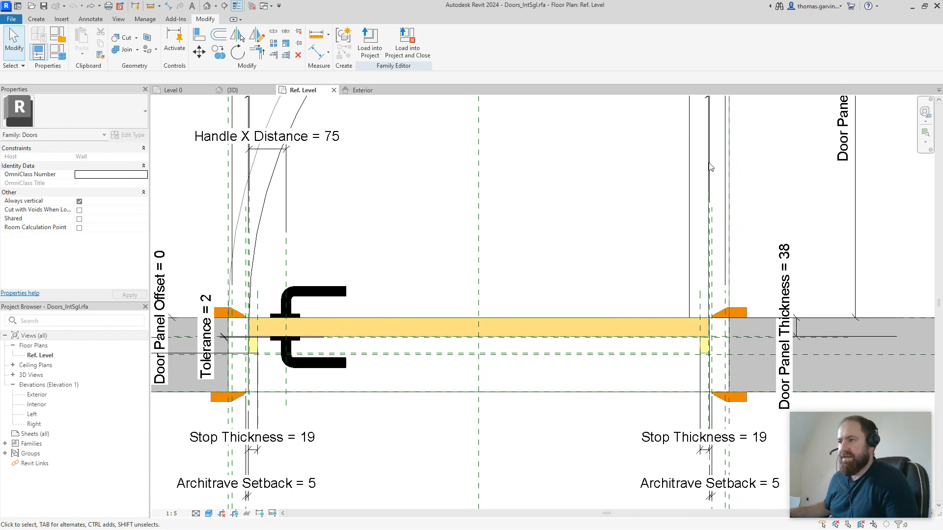
{"action": "mouse_move", "coordinate": [485, 161]}
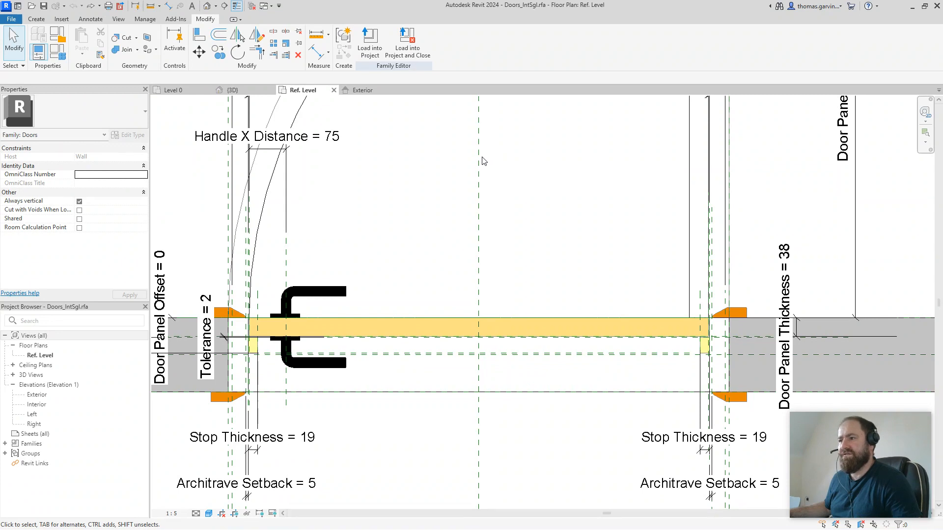
{"action": "mouse_move", "coordinate": [659, 276]}
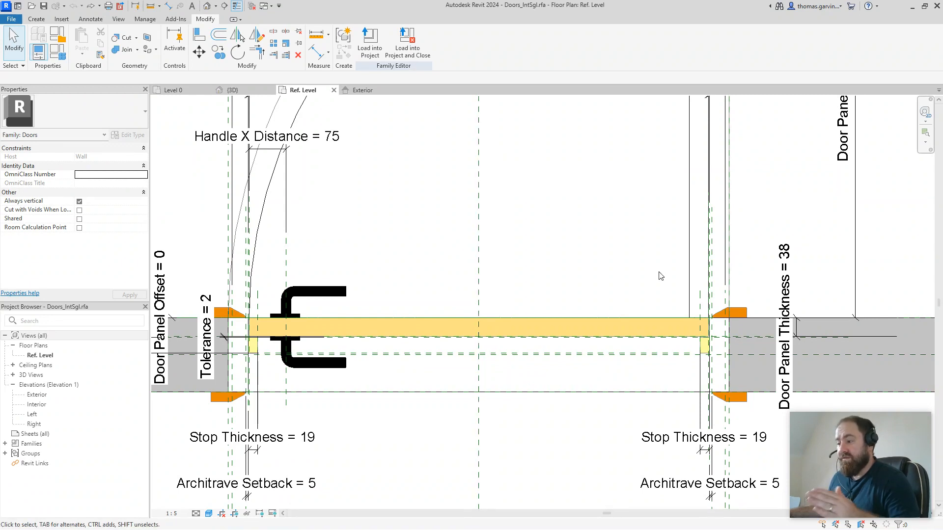
{"action": "mouse_move", "coordinate": [721, 319]}
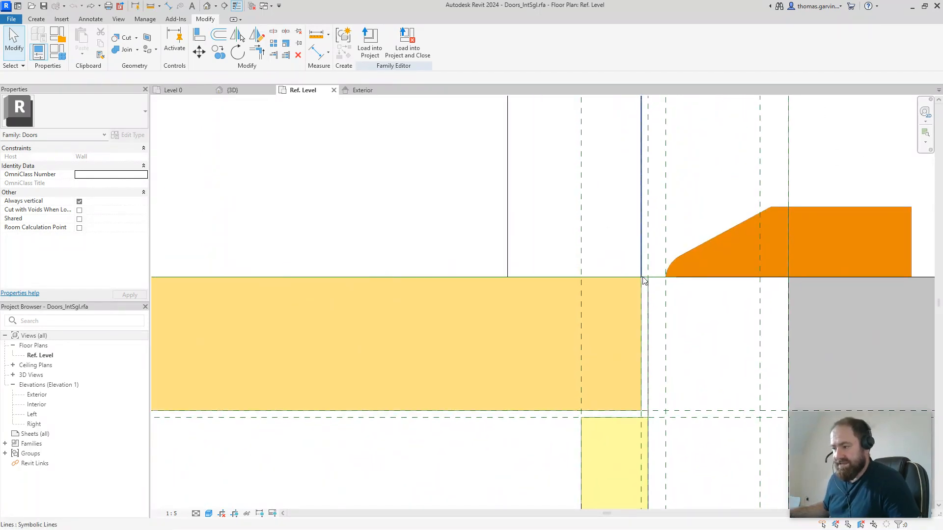
{"action": "mouse_move", "coordinate": [643, 281]}
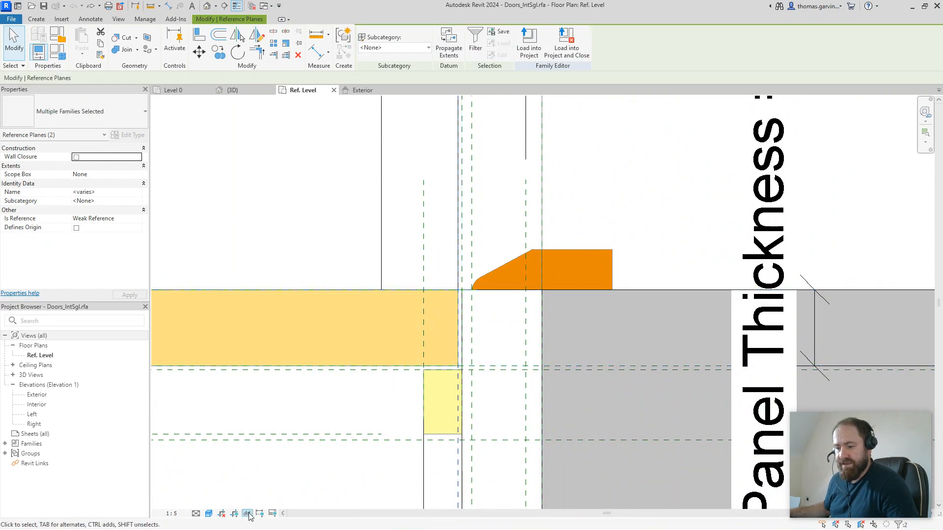
Step: Temporarily isolate the two crossing reference planes, hiding all other elements
{"action": "left_click", "coordinate": [247, 513]}
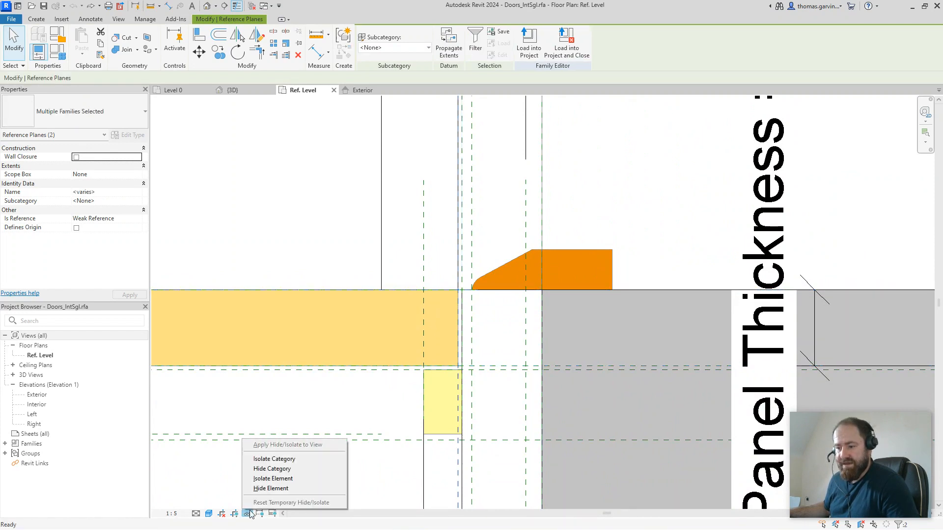
{"action": "left_click", "coordinate": [273, 478]}
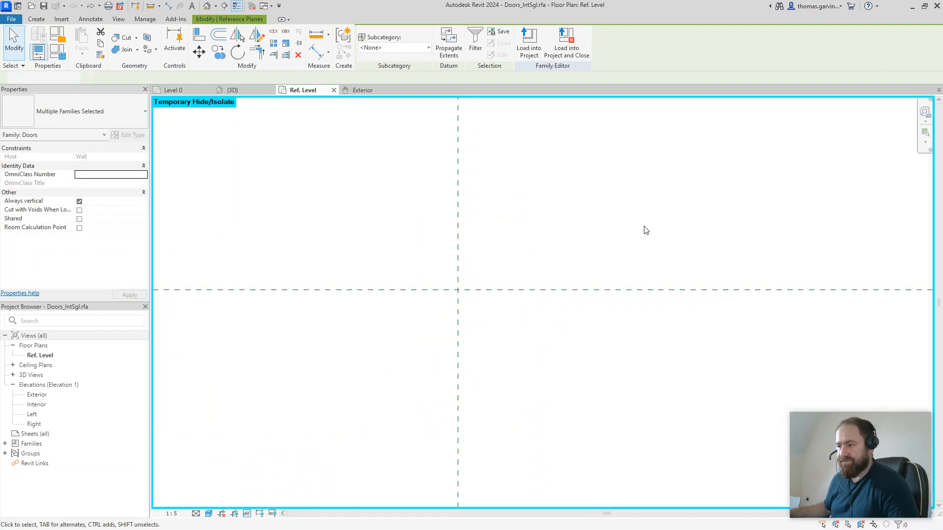
{"action": "left_click", "coordinate": [36, 19]}
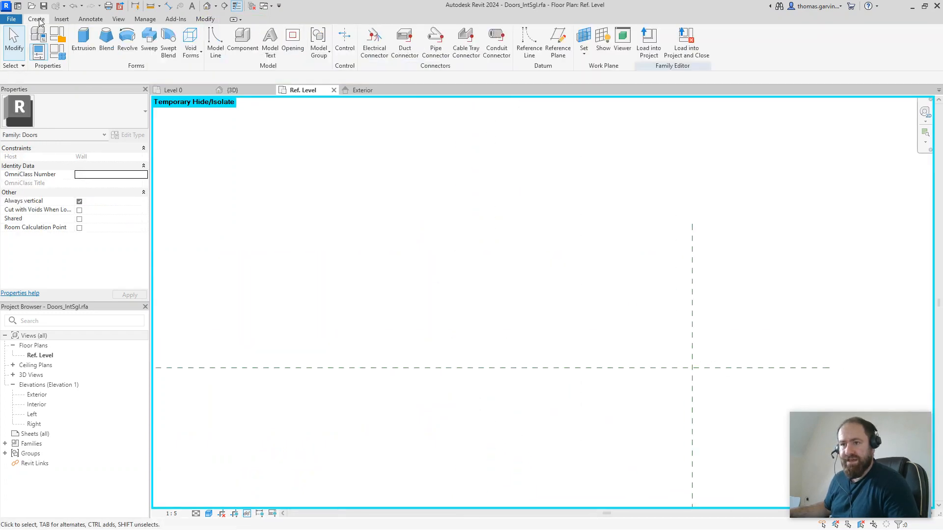
Step: Draw a diagonal reference line from the plane intersection and lock its end there
{"action": "left_click", "coordinate": [529, 43]}
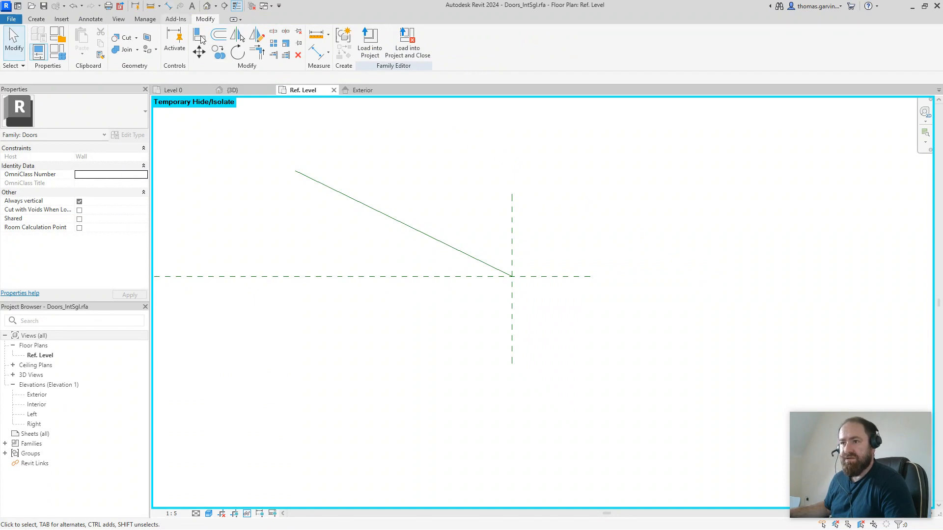
{"action": "mouse_move", "coordinate": [199, 34]}
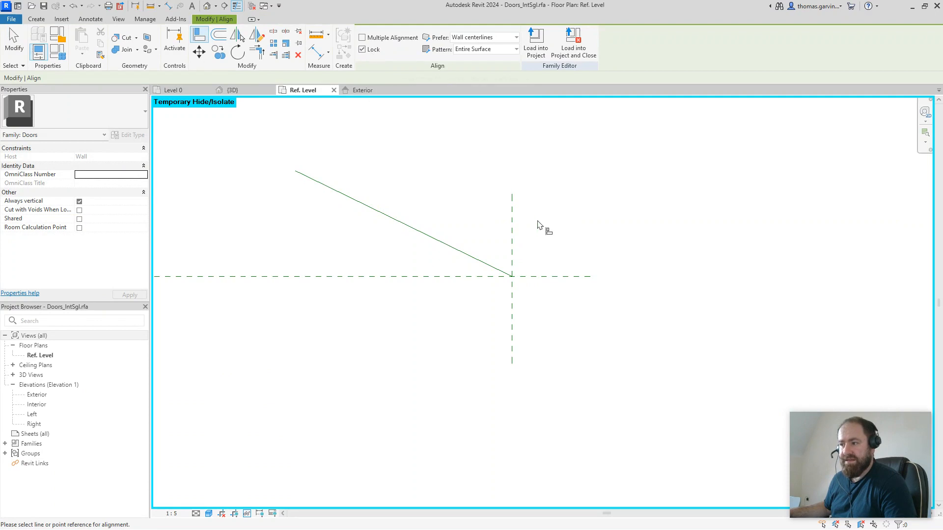
{"action": "left_click", "coordinate": [512, 277]}
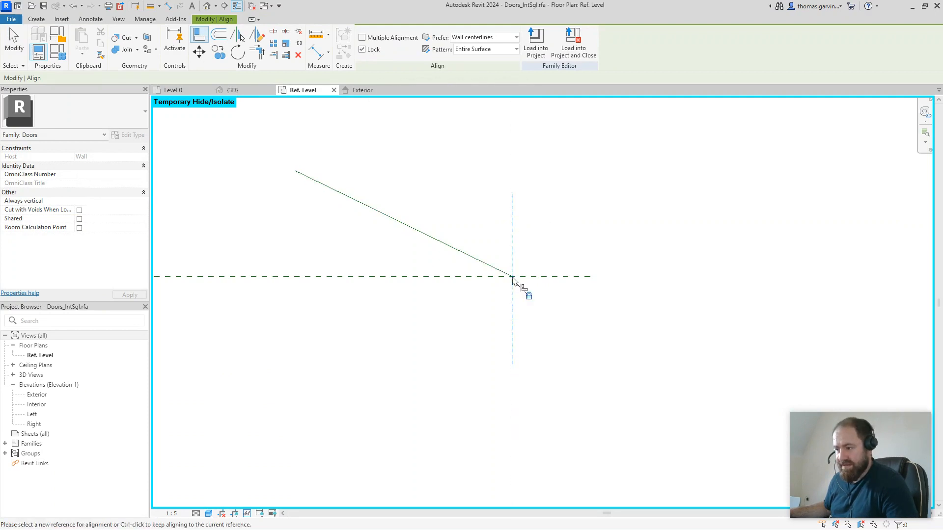
{"action": "mouse_move", "coordinate": [512, 279]}
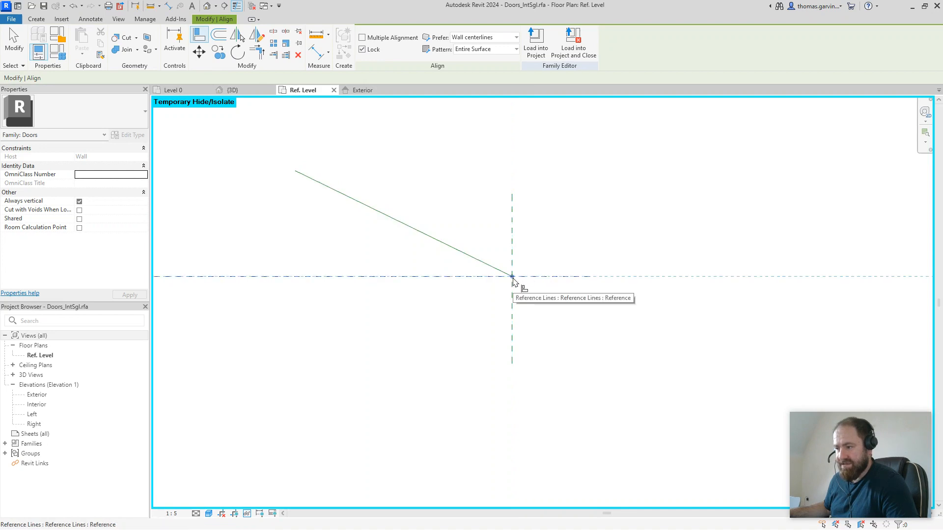
{"action": "left_click", "coordinate": [511, 277]}
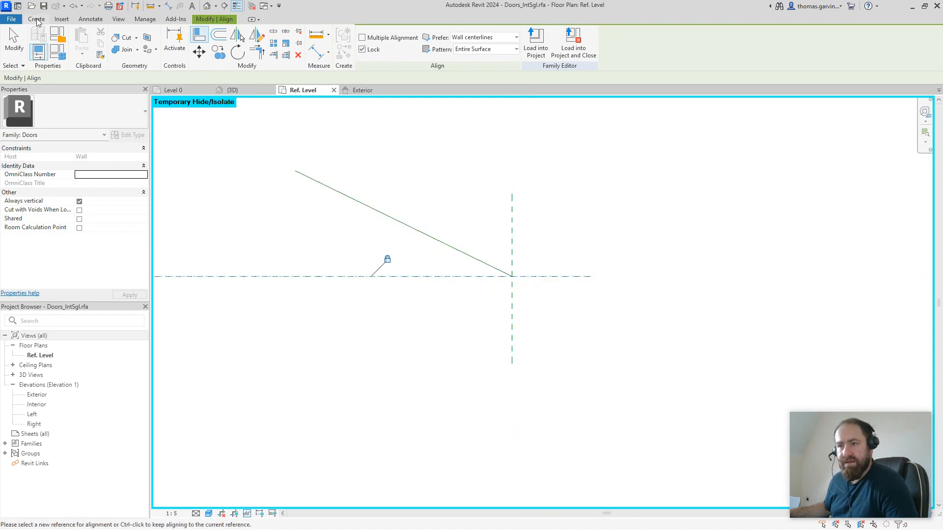
{"action": "left_click", "coordinate": [35, 19]}
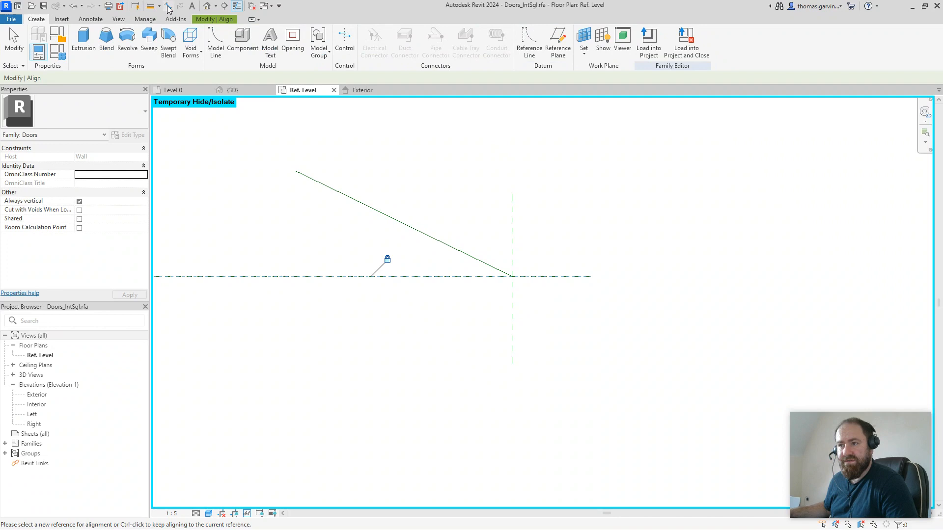
Step: Add a 26.00° angular dimension between the horizontal plane and the reference line
{"action": "left_click", "coordinate": [369, 42]}
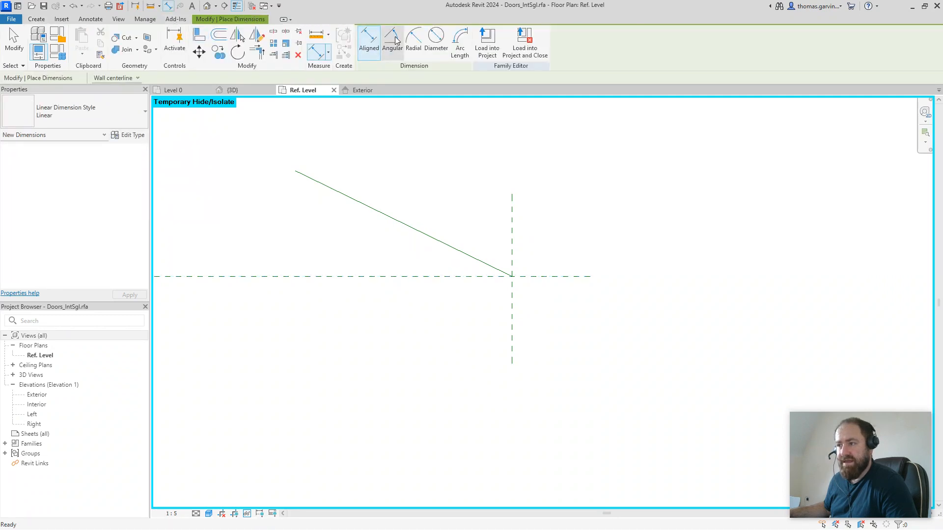
{"action": "left_click", "coordinate": [392, 42]}
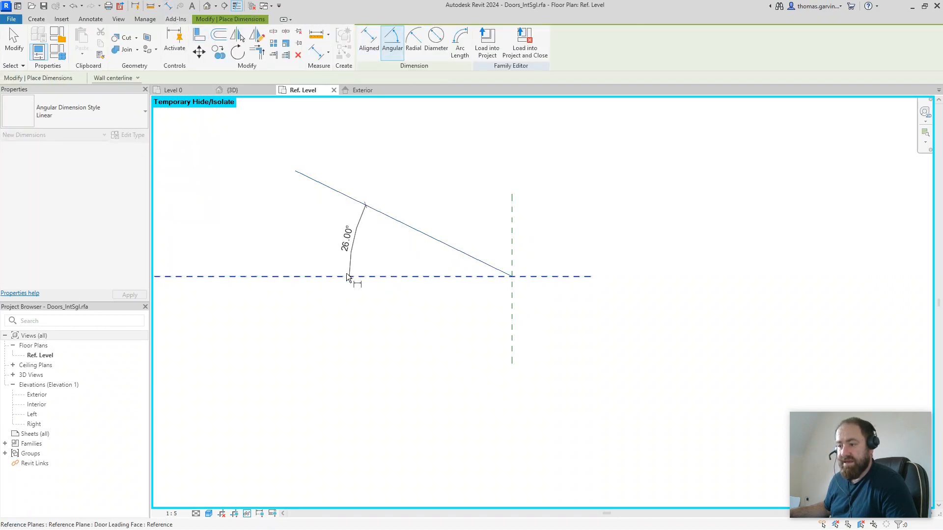
{"action": "left_click", "coordinate": [343, 243]}
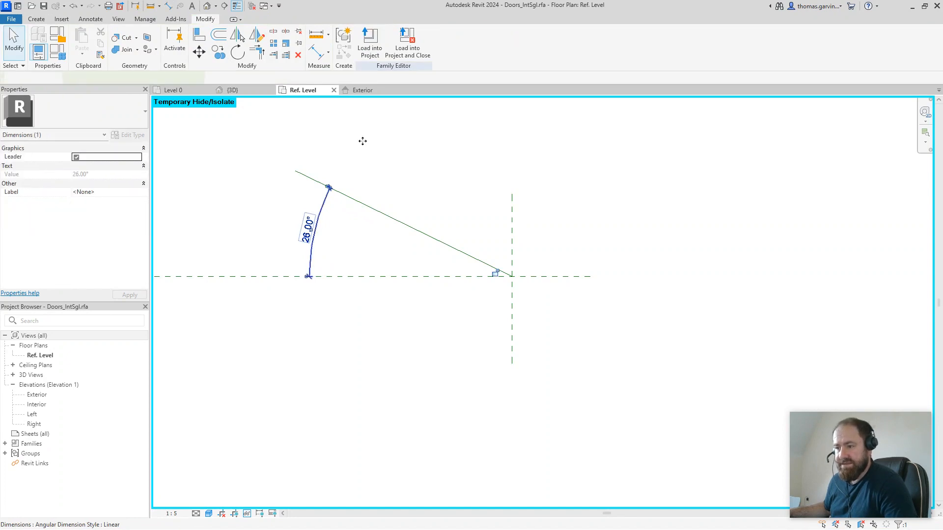
{"action": "left_click", "coordinate": [328, 235]}
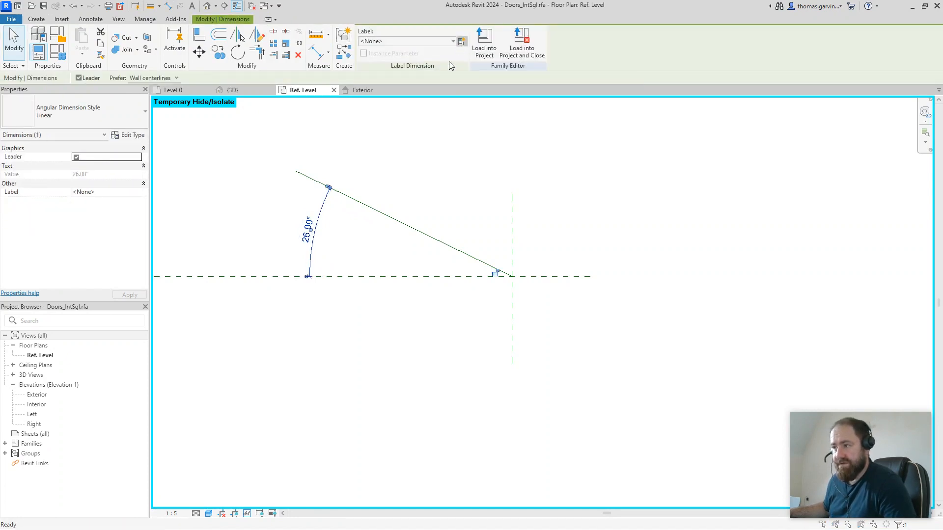
Step: Label the angle dimension with a new instance parameter named Door Opening Angle
{"action": "left_click", "coordinate": [460, 41]}
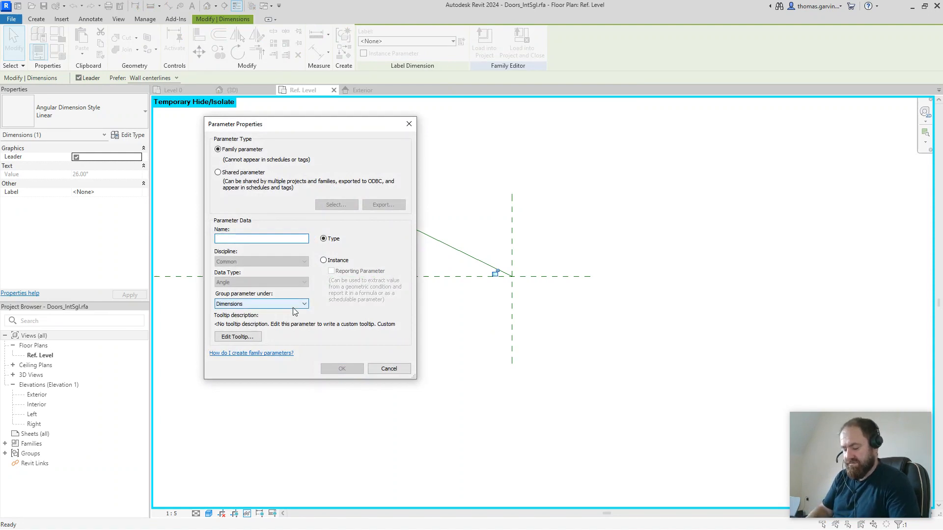
{"action": "type", "text": "Door Ope"}
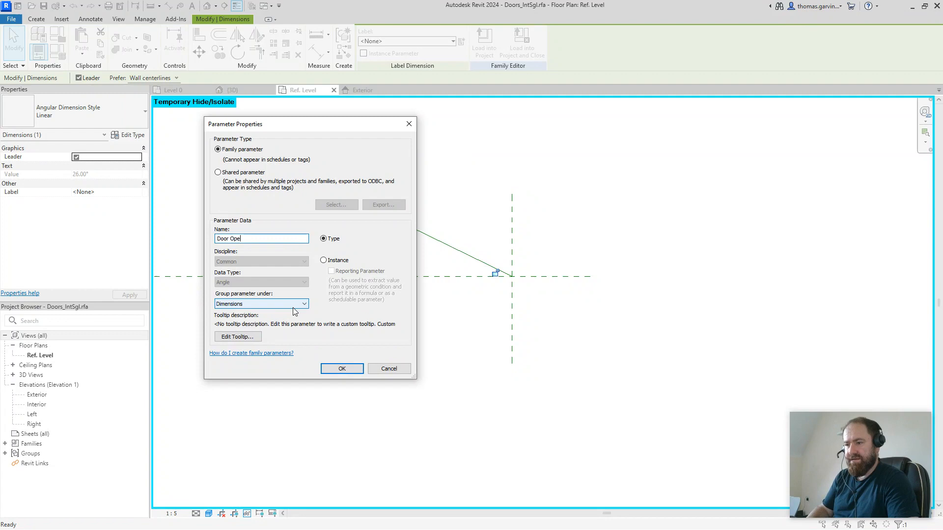
{"action": "type", "text": "ning Angle"}
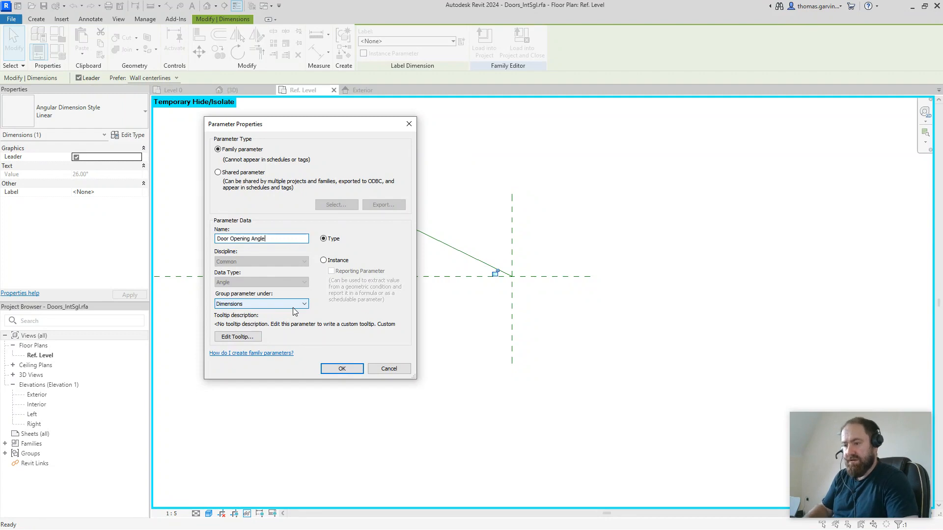
{"action": "left_click", "coordinate": [323, 260]}
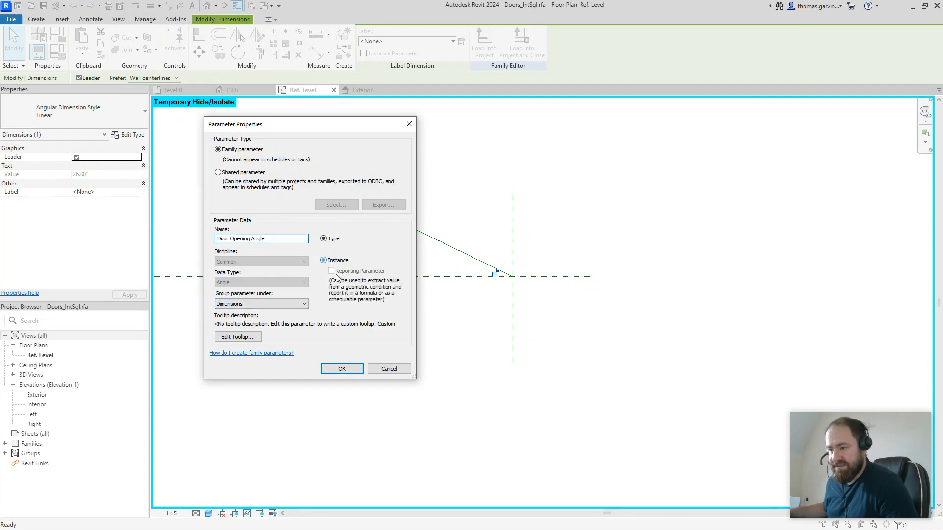
{"action": "left_click", "coordinate": [323, 259]}
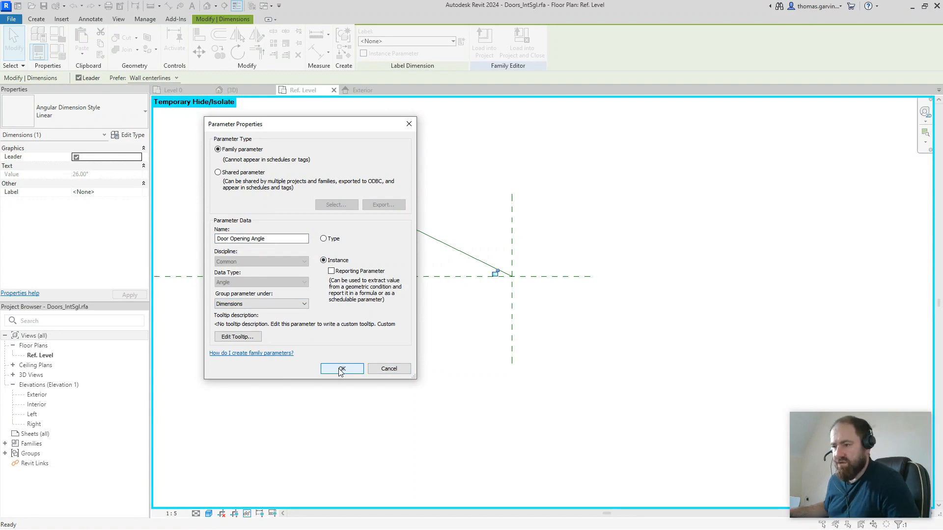
{"action": "left_click", "coordinate": [342, 369]}
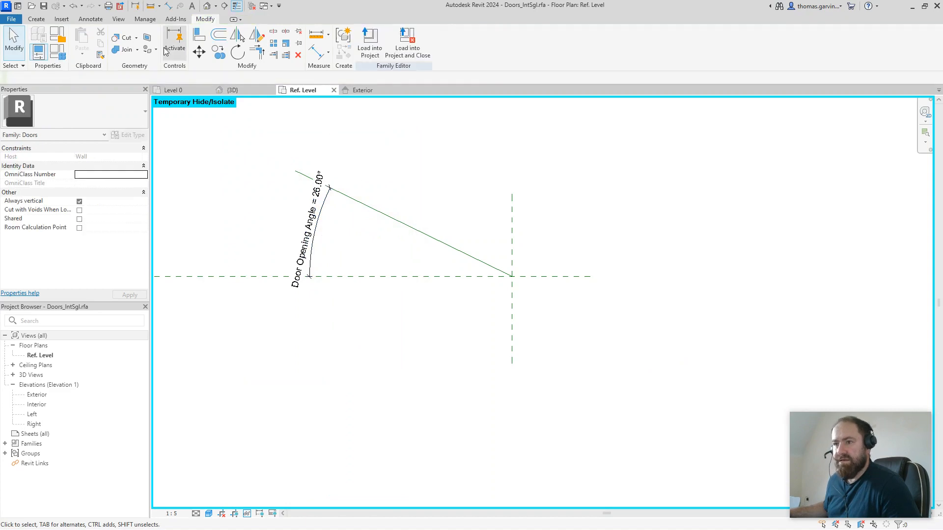
{"action": "left_click", "coordinate": [315, 217]}
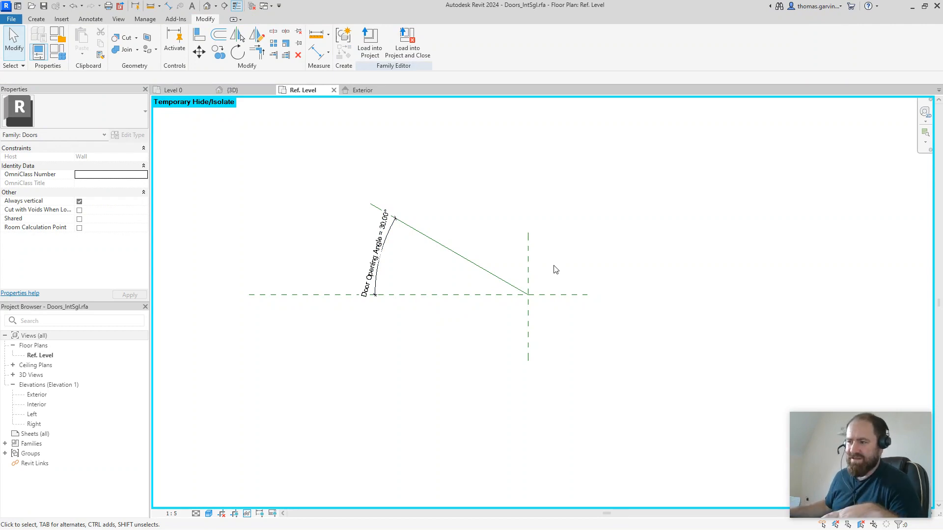
{"action": "mouse_move", "coordinate": [467, 320]}
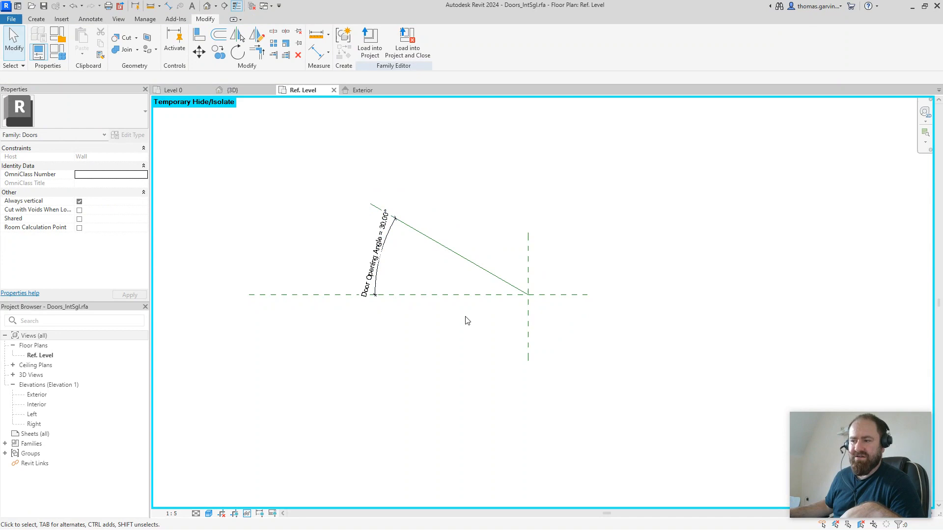
{"action": "mouse_move", "coordinate": [474, 265]}
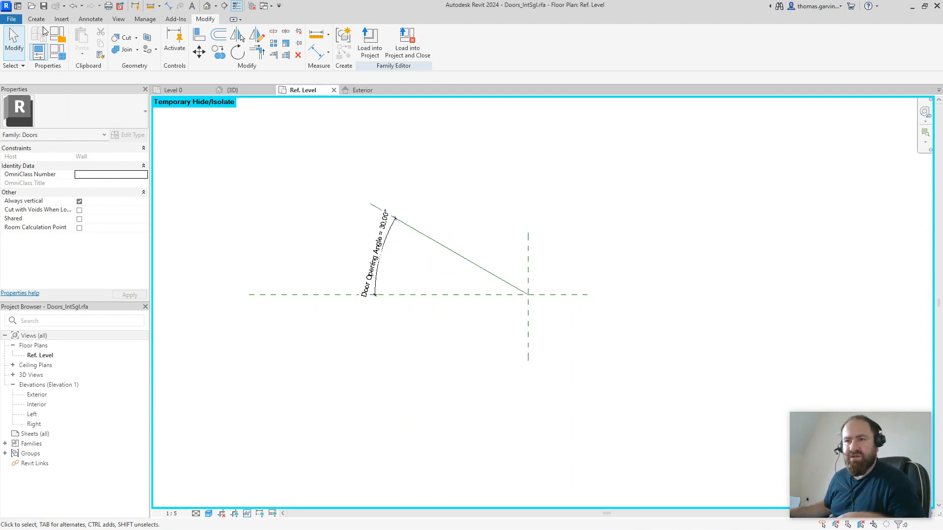
Step: Draw a second reference line from the hinge point, at 90° to the angled line
{"action": "left_click", "coordinate": [35, 19]}
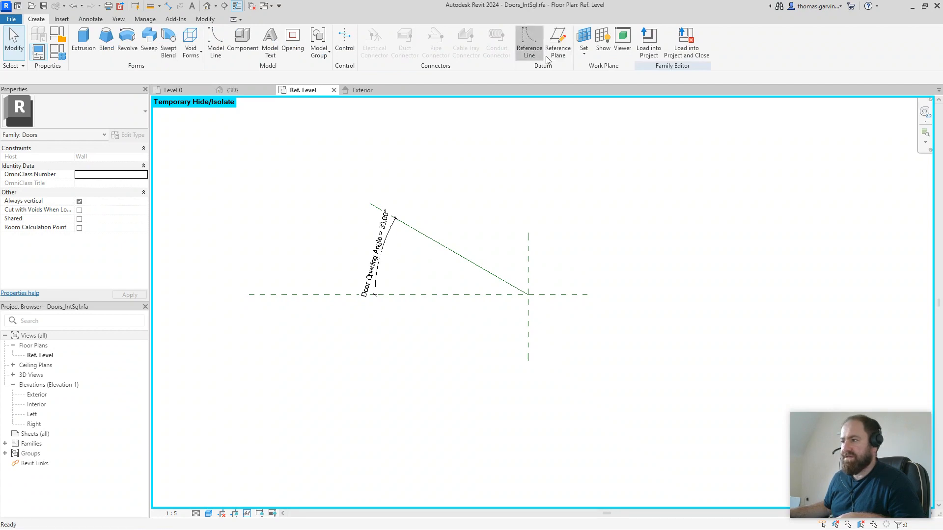
{"action": "left_click", "coordinate": [528, 43]}
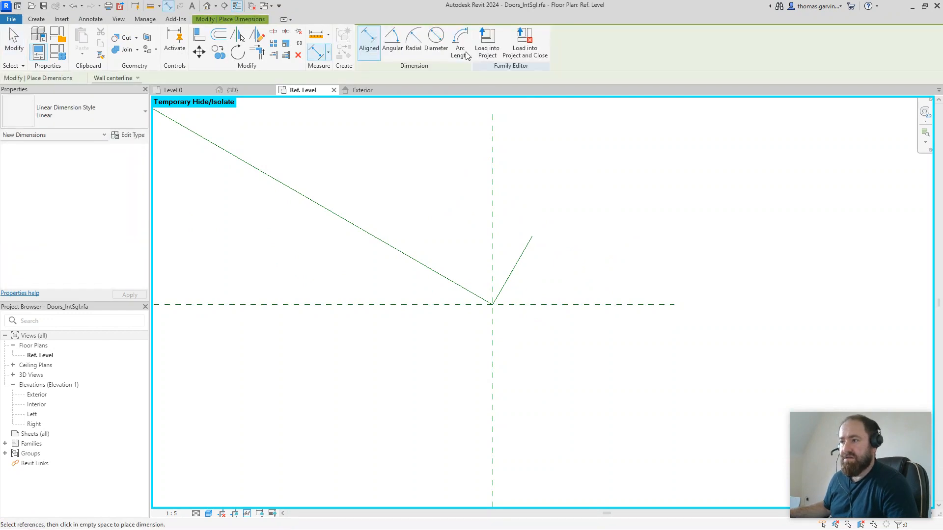
{"action": "left_click", "coordinate": [392, 41]}
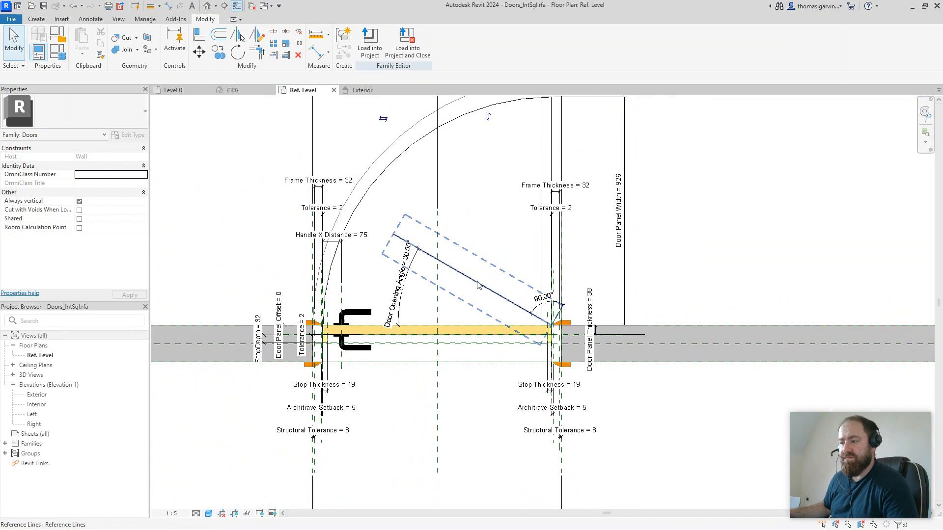
{"action": "mouse_move", "coordinate": [478, 285]}
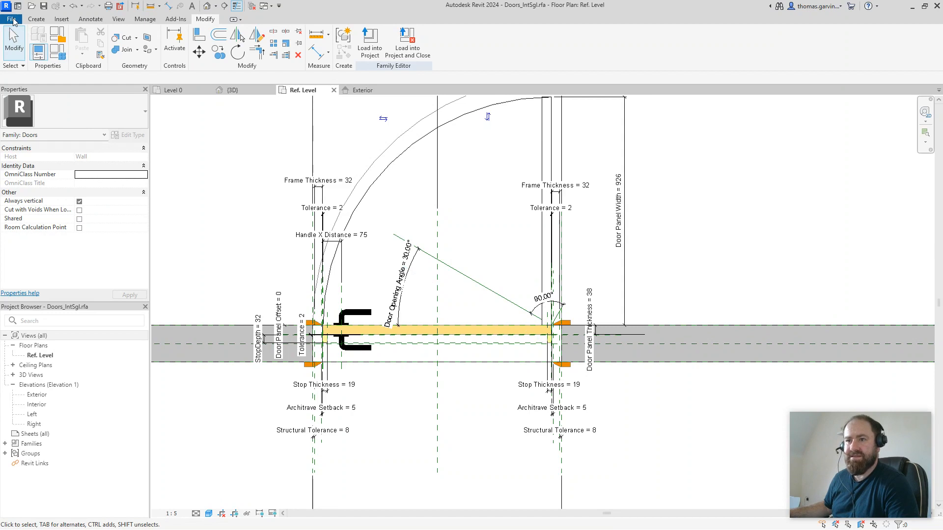
Step: Create a new family from Metric Generic Model face based.rft and view its family types
{"action": "left_click", "coordinate": [11, 18]}
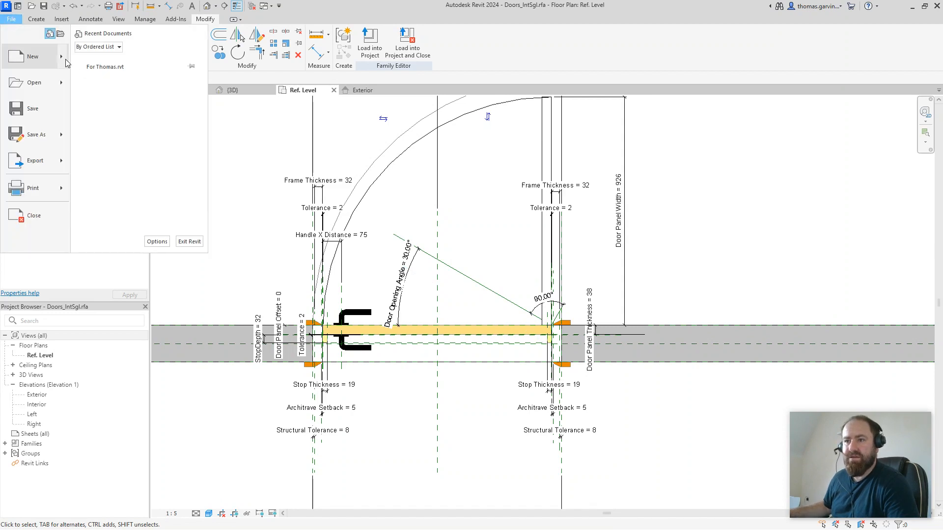
{"action": "left_click", "coordinate": [32, 56]}
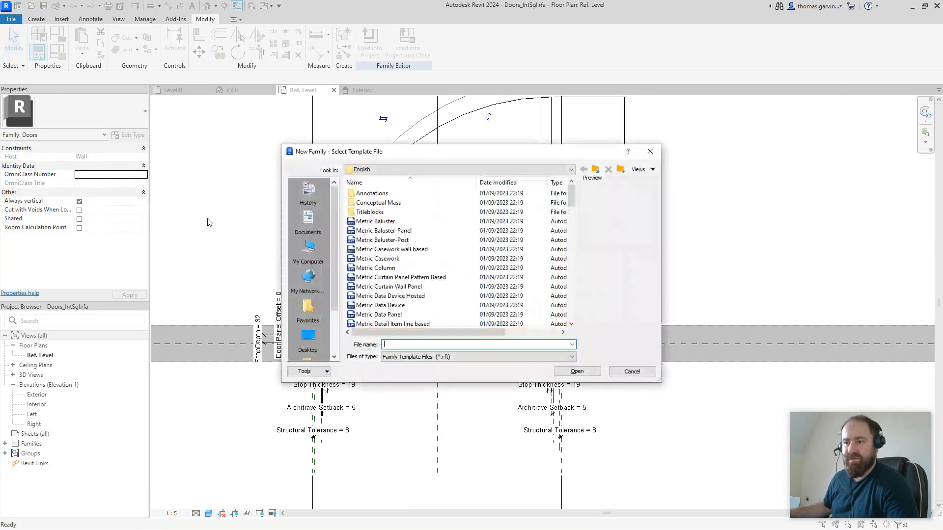
{"action": "scroll", "scroll_direction": "down", "scroll_amount": 3}
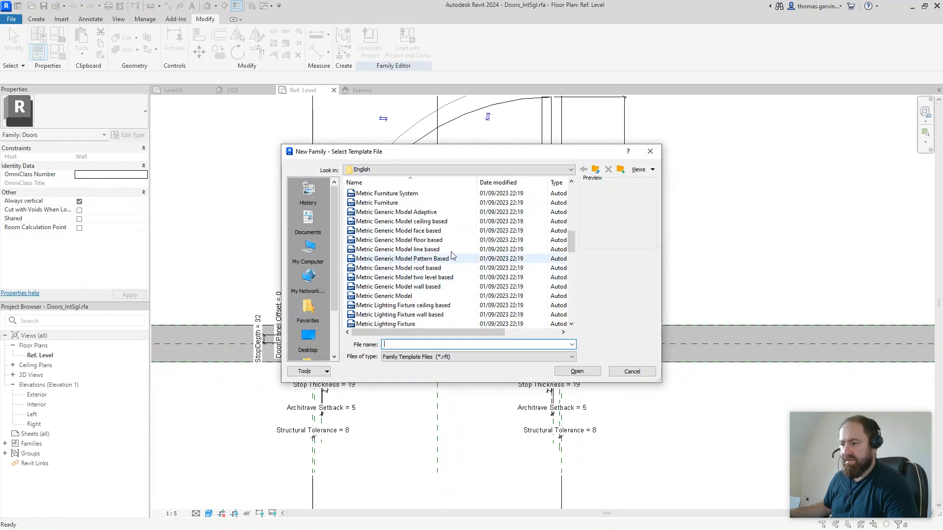
{"action": "left_click", "coordinate": [398, 231]}
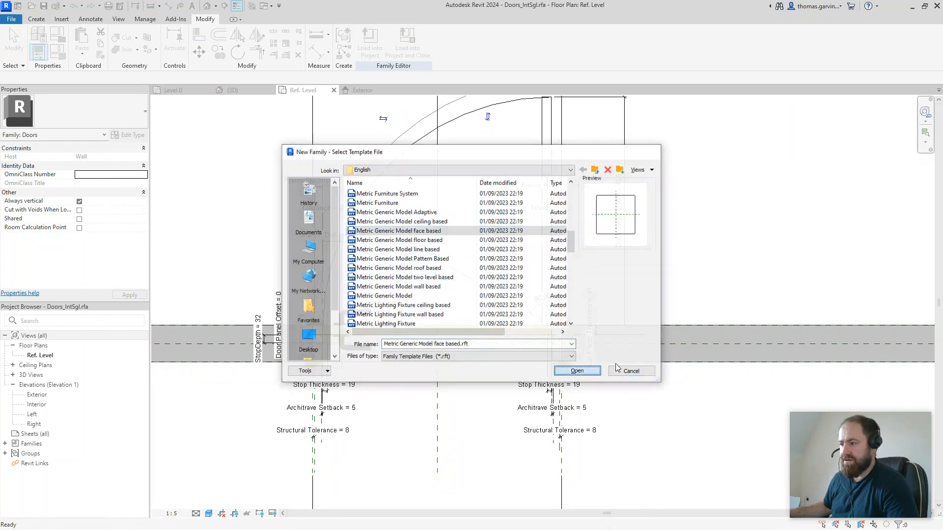
{"action": "left_click", "coordinate": [575, 370]}
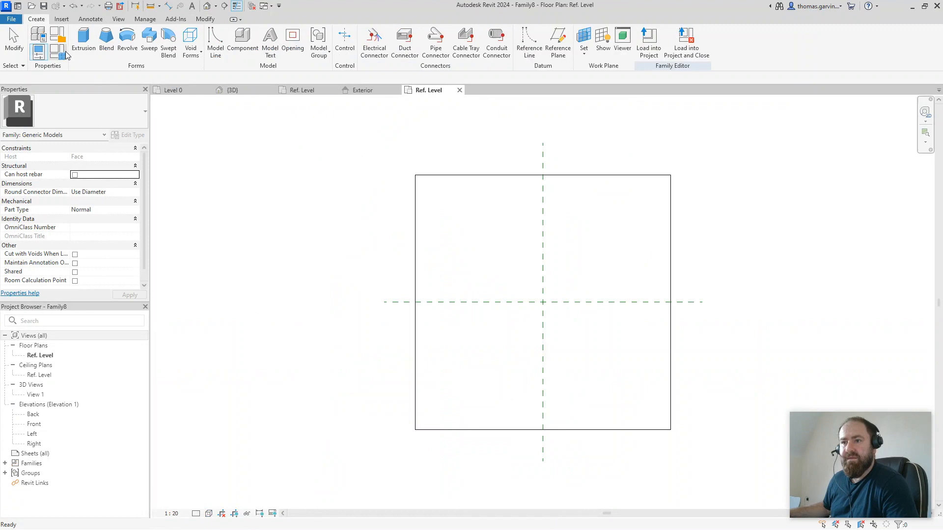
{"action": "mouse_move", "coordinate": [56, 54]}
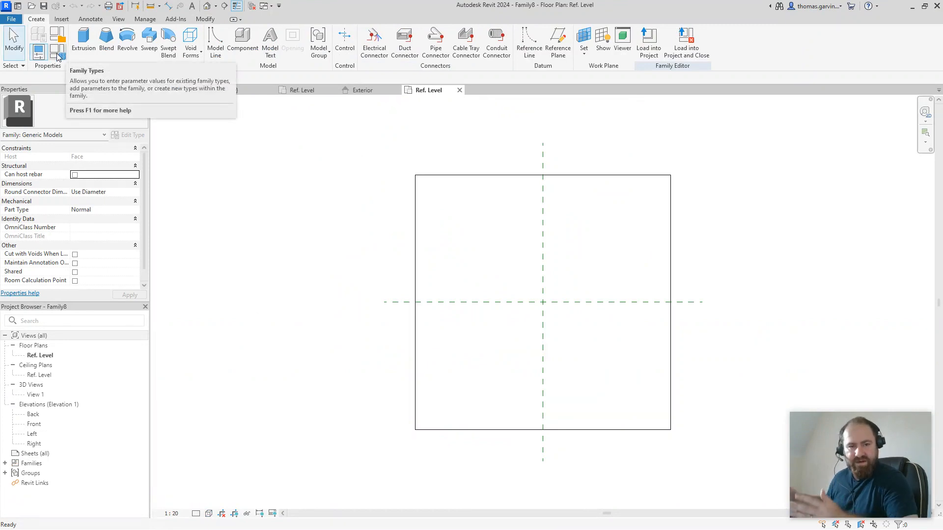
{"action": "mouse_move", "coordinate": [37, 54]}
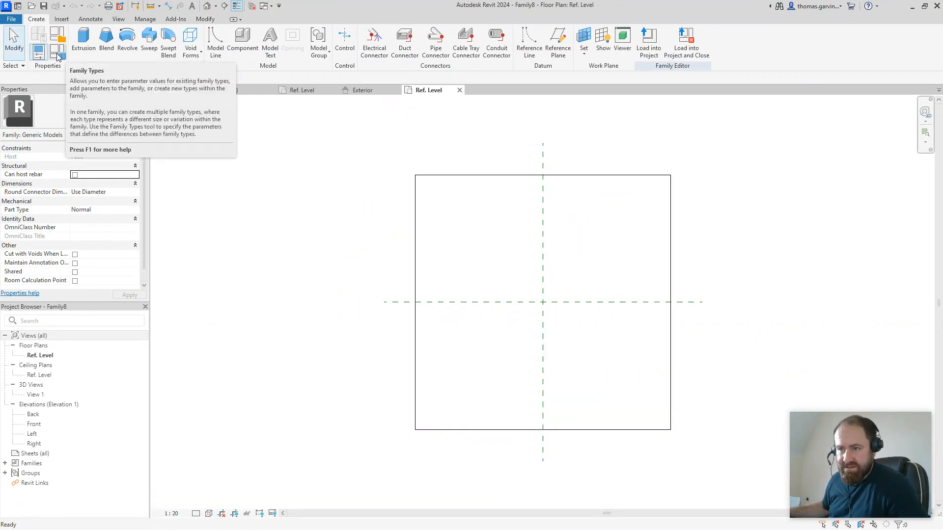
{"action": "left_click", "coordinate": [38, 52]}
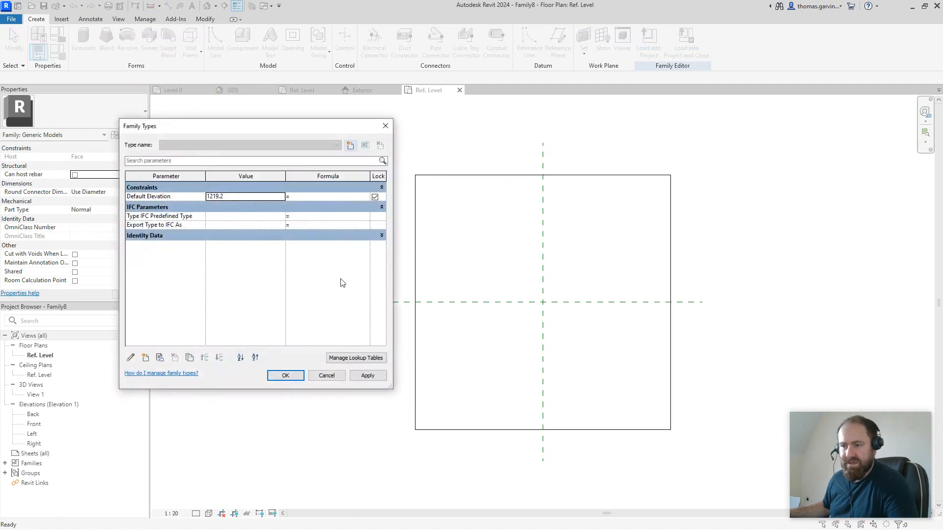
Step: Open Family Category and Parameters to switch the family to the Doors category
{"action": "left_click", "coordinate": [286, 375]}
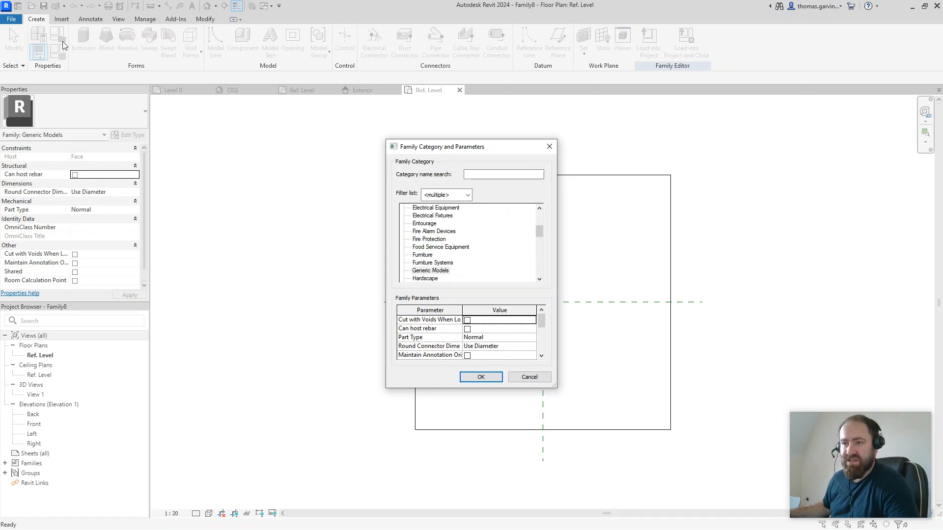
{"action": "scroll", "scroll_direction": "up", "scroll_amount": 3}
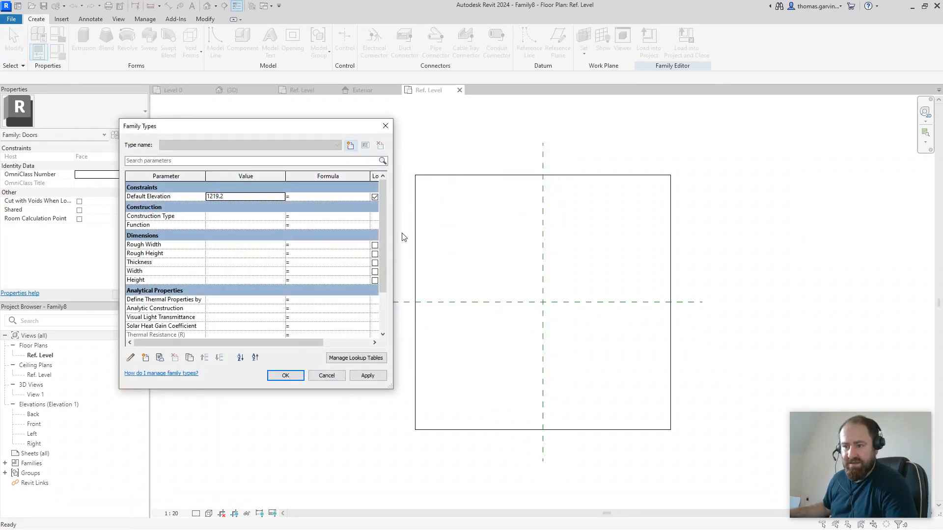
Step: Confirm the Doors category and dimension the reference planes with EQ and overall dimensions
{"action": "left_click", "coordinate": [286, 375]}
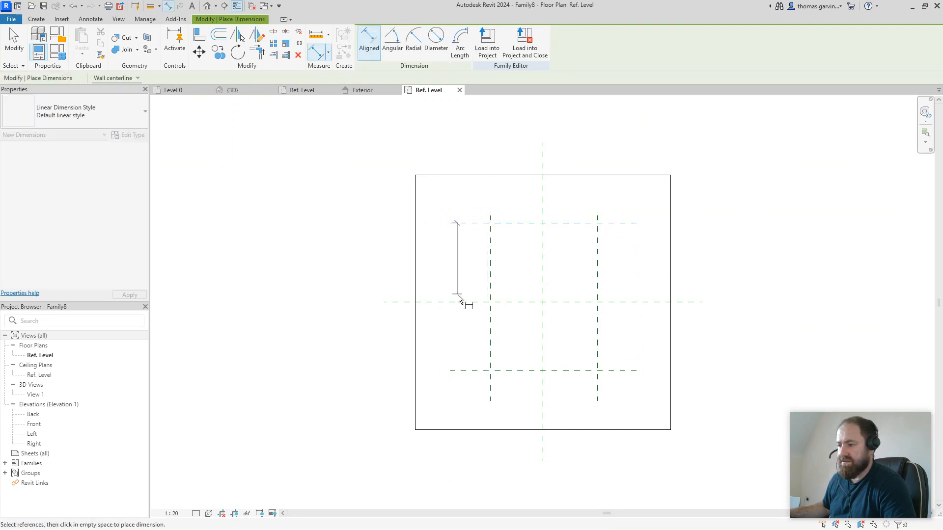
{"action": "left_click", "coordinate": [463, 302]}
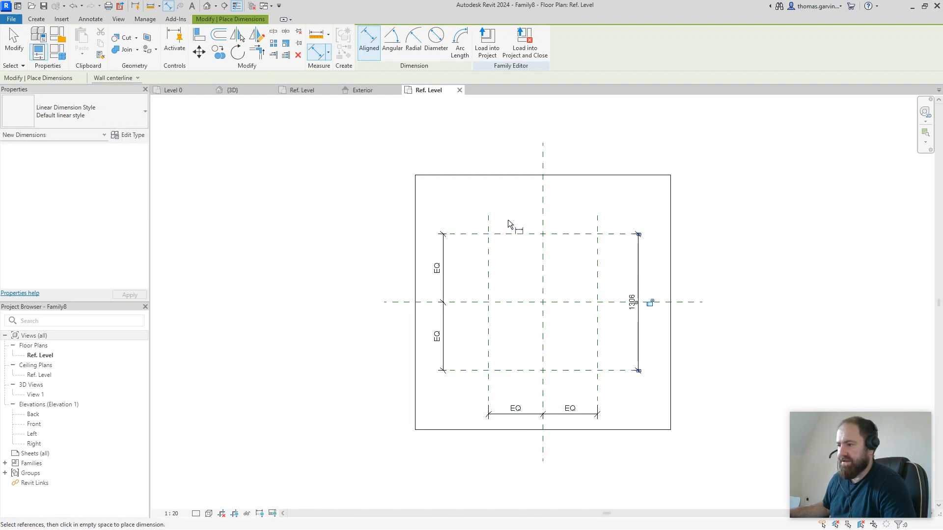
{"action": "left_click", "coordinate": [587, 208]}
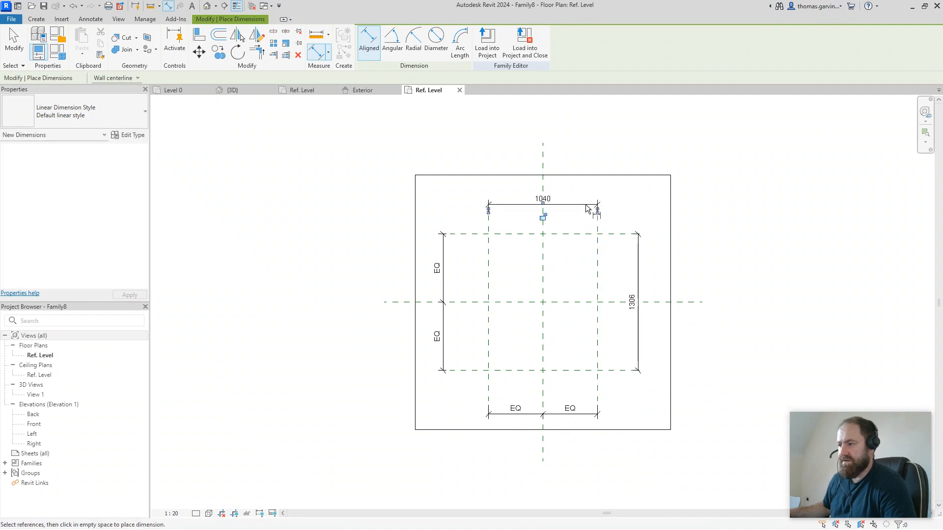
Step: Label the 1040 dimension as Width and the 1306 dimension as Height
{"action": "left_click", "coordinate": [542, 207]}
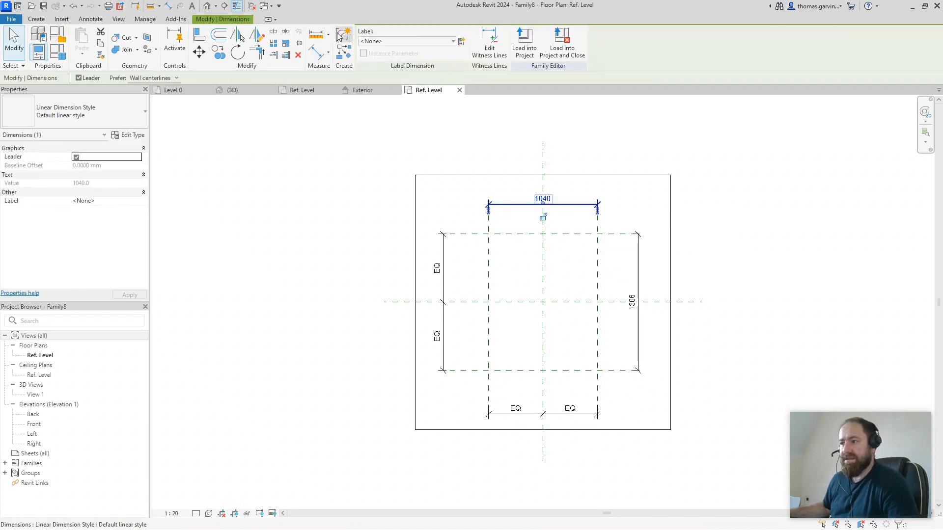
{"action": "left_click", "coordinate": [452, 41]}
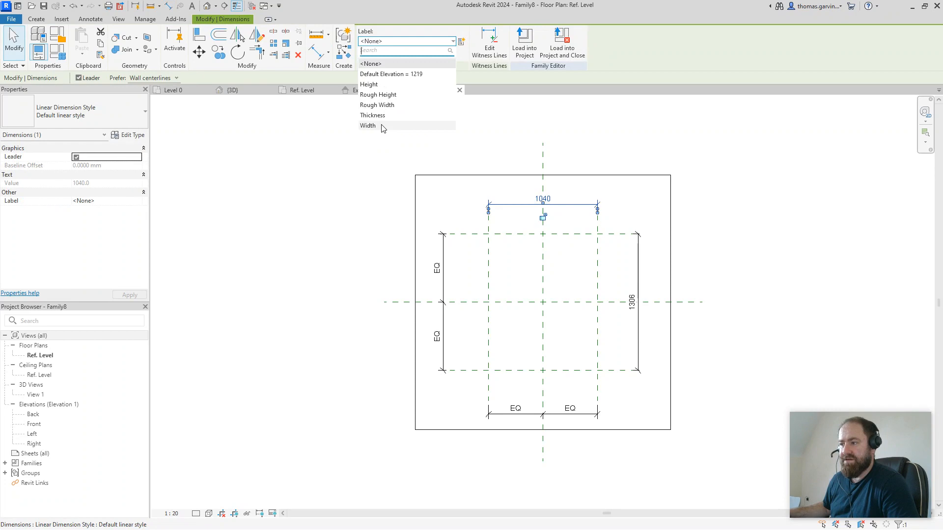
{"action": "left_click", "coordinate": [367, 125]}
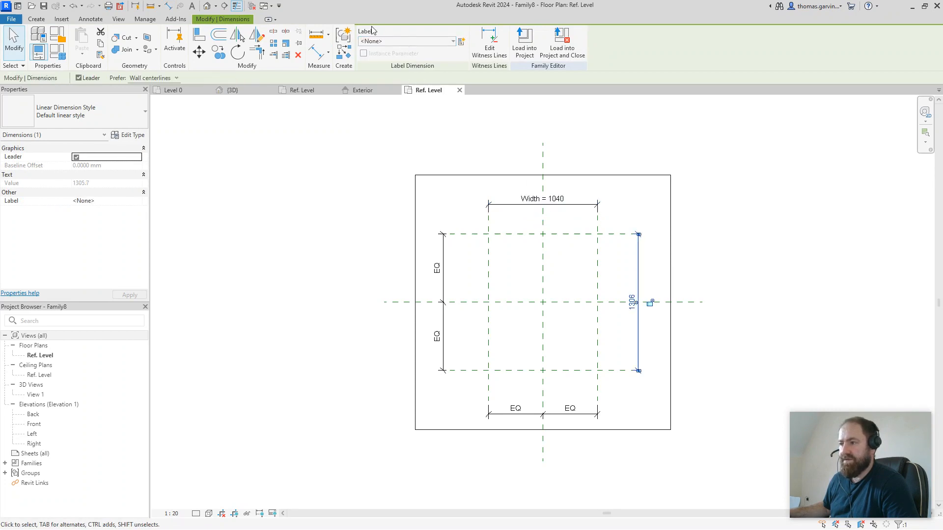
{"action": "left_click", "coordinate": [402, 41]}
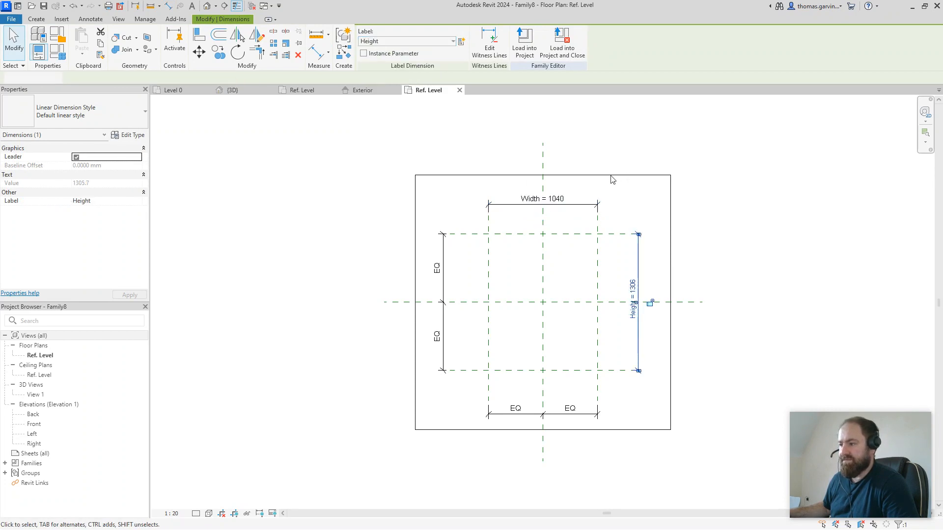
{"action": "left_click", "coordinate": [34, 424]}
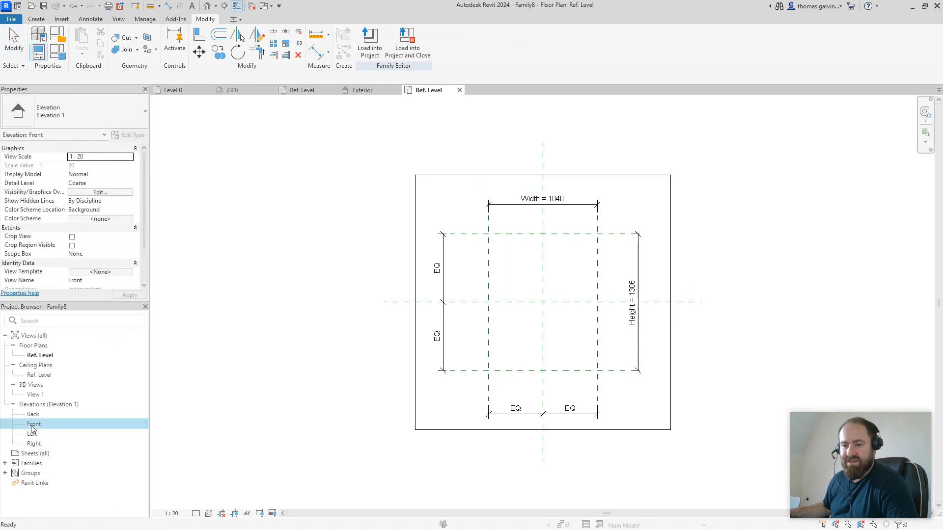
Step: In Front elevation, add a reference plane above Ref. Level labelled Thickness = 40
{"action": "double_click", "coordinate": [35, 423]}
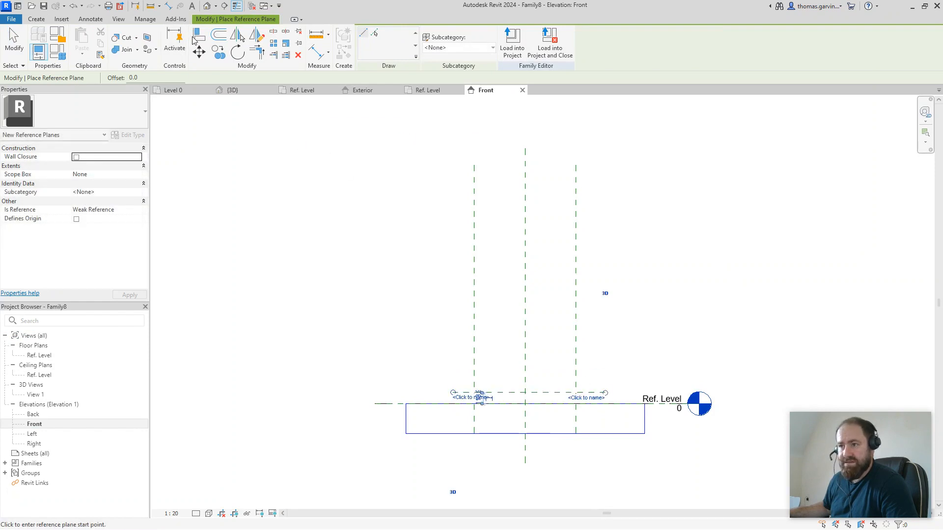
{"action": "left_click", "coordinate": [368, 42]}
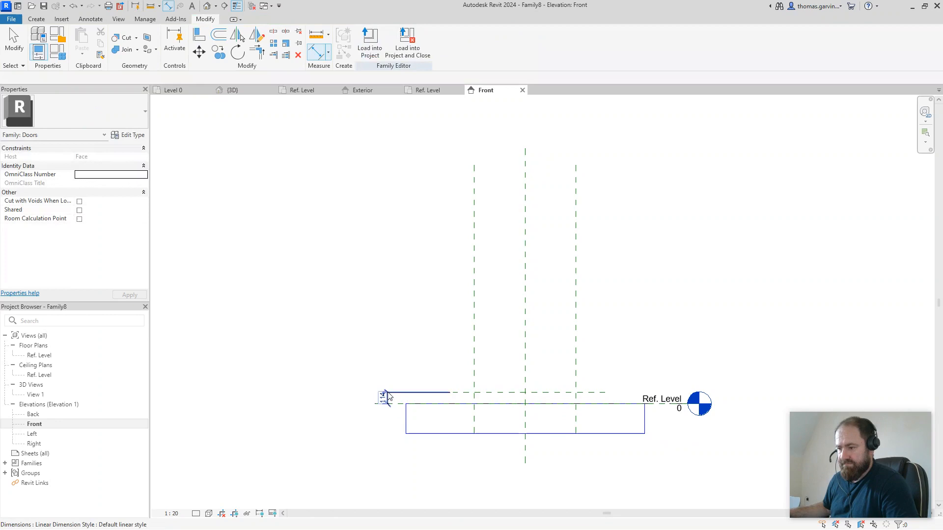
{"action": "left_click", "coordinate": [453, 41]}
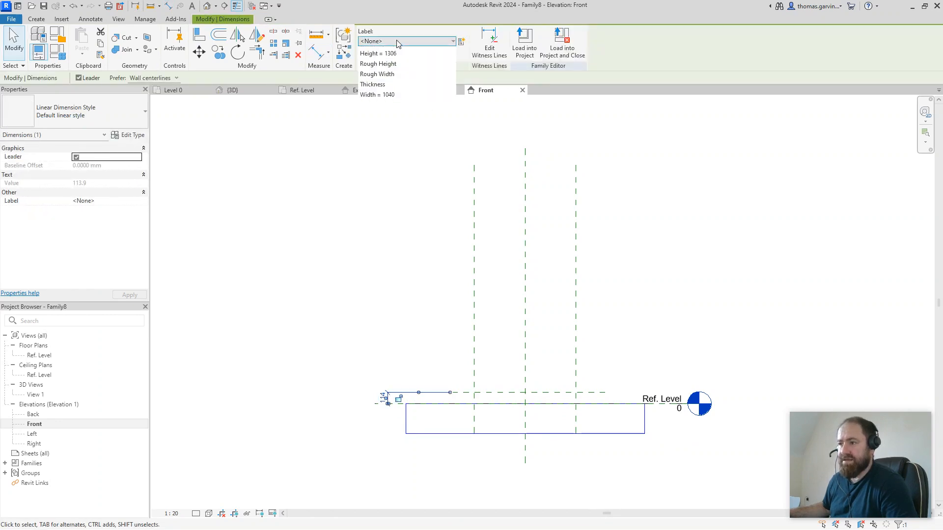
{"action": "left_click", "coordinate": [373, 84]}
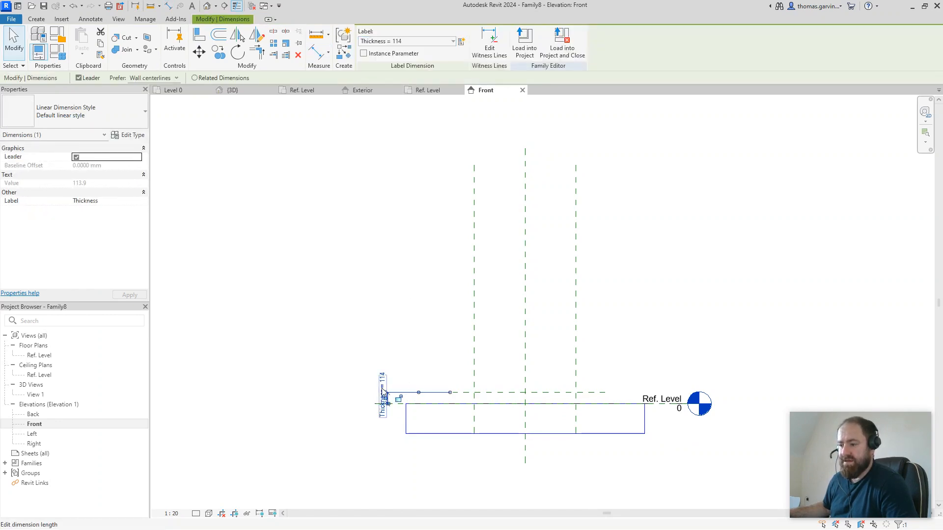
{"action": "left_click", "coordinate": [619, 213]}
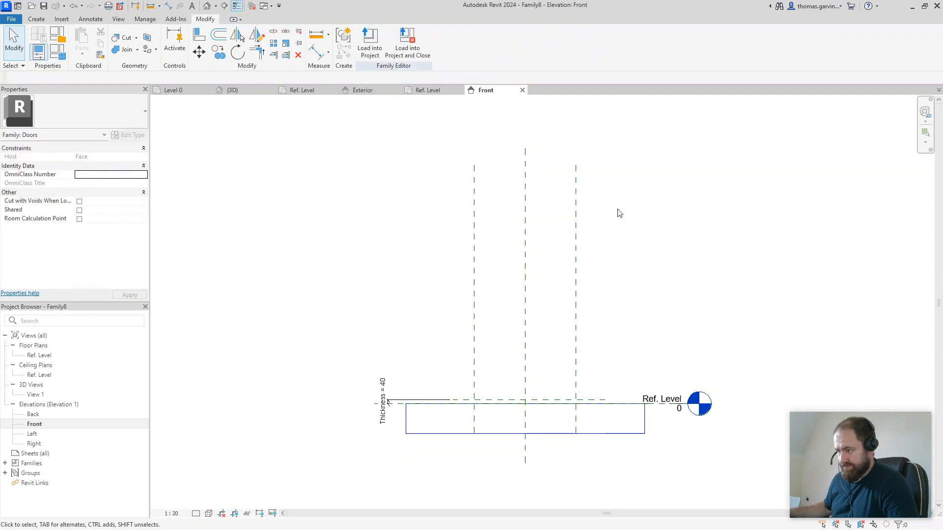
{"action": "left_click", "coordinate": [428, 90]}
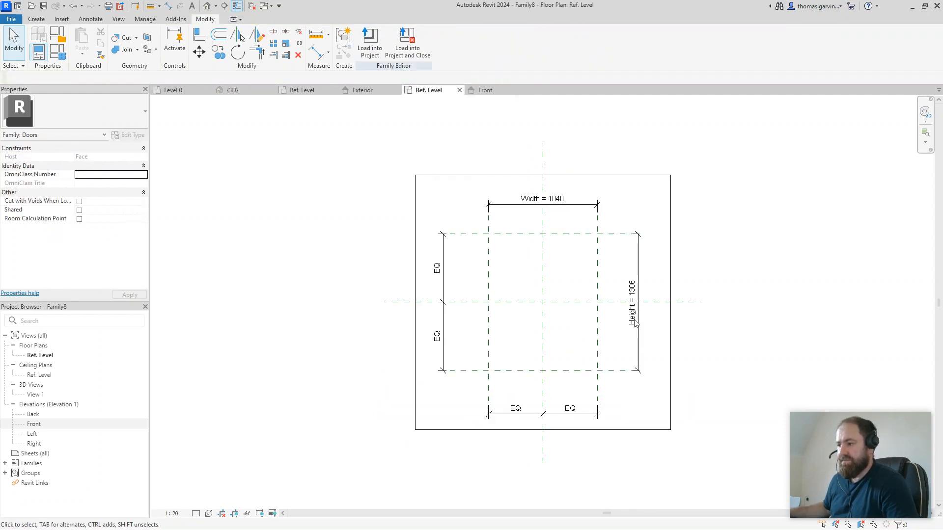
Step: Lock the last panel sketch edge to its reference plane and finish the extrusion
{"action": "left_click", "coordinate": [36, 18]}
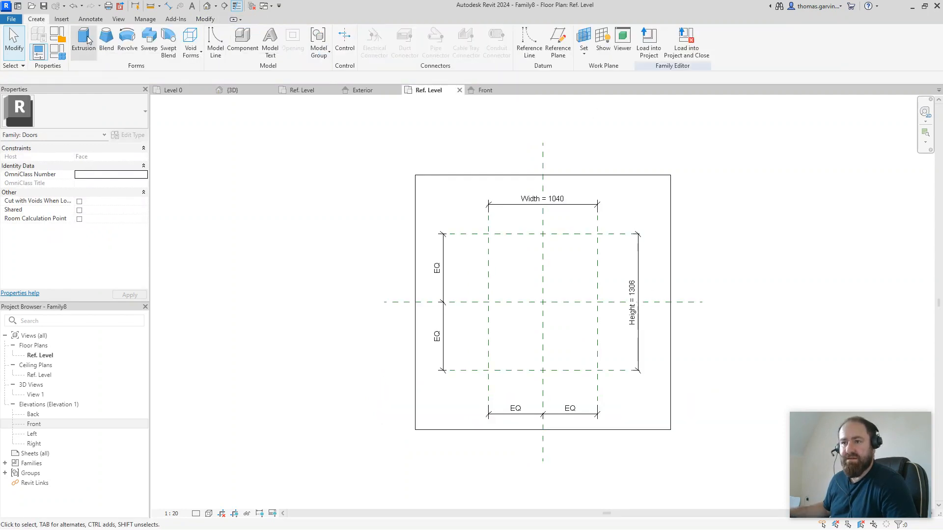
{"action": "left_click", "coordinate": [83, 43]}
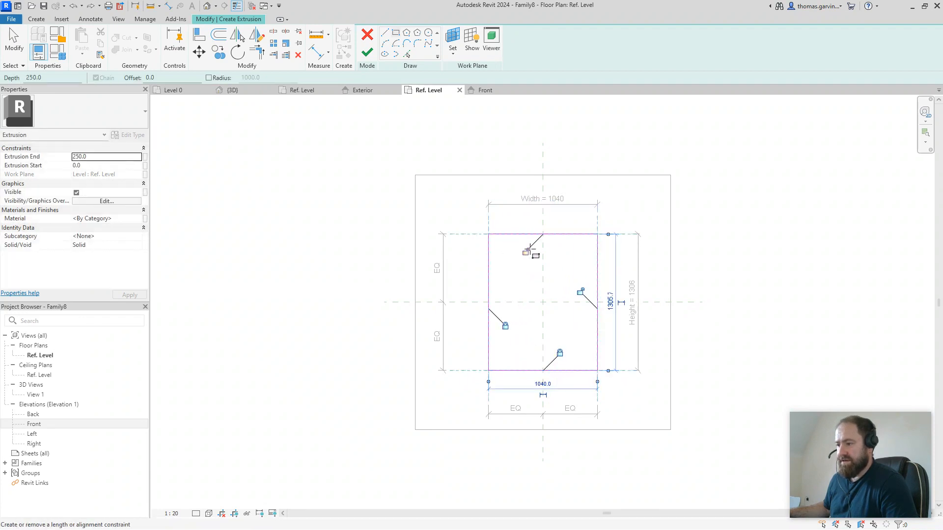
{"action": "left_click", "coordinate": [366, 53]}
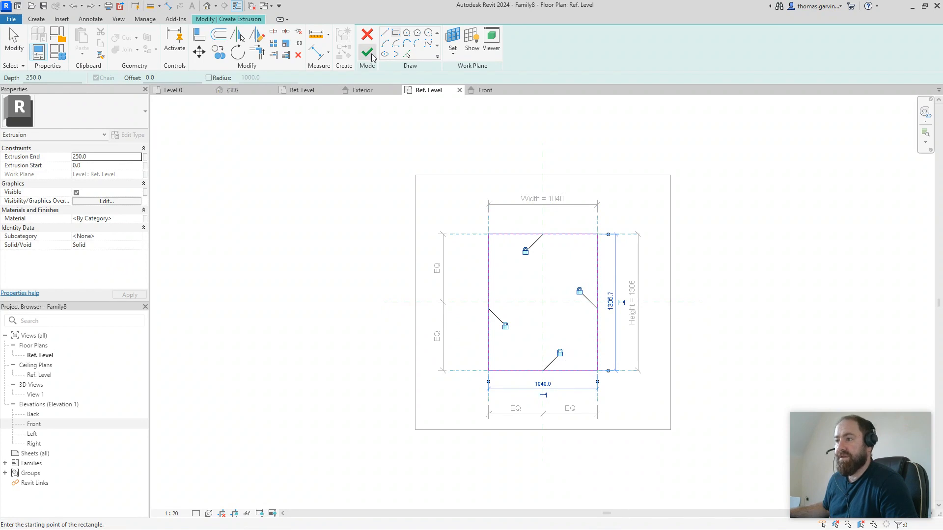
{"action": "mouse_move", "coordinate": [366, 53]}
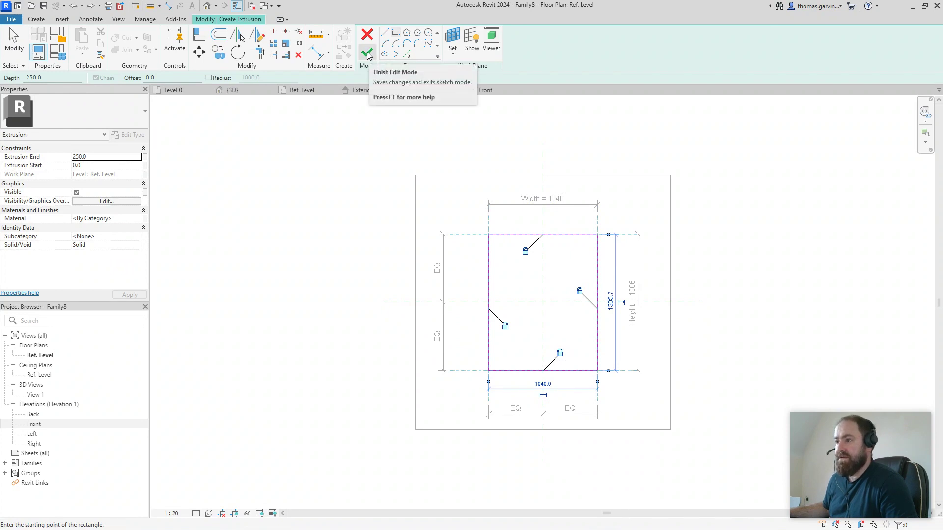
{"action": "left_click", "coordinate": [366, 50]}
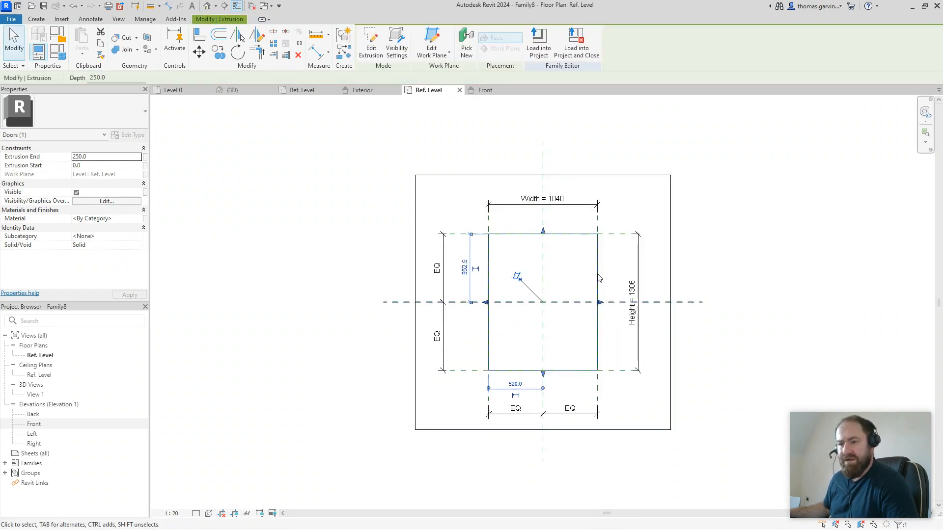
{"action": "mouse_move", "coordinate": [144, 219]}
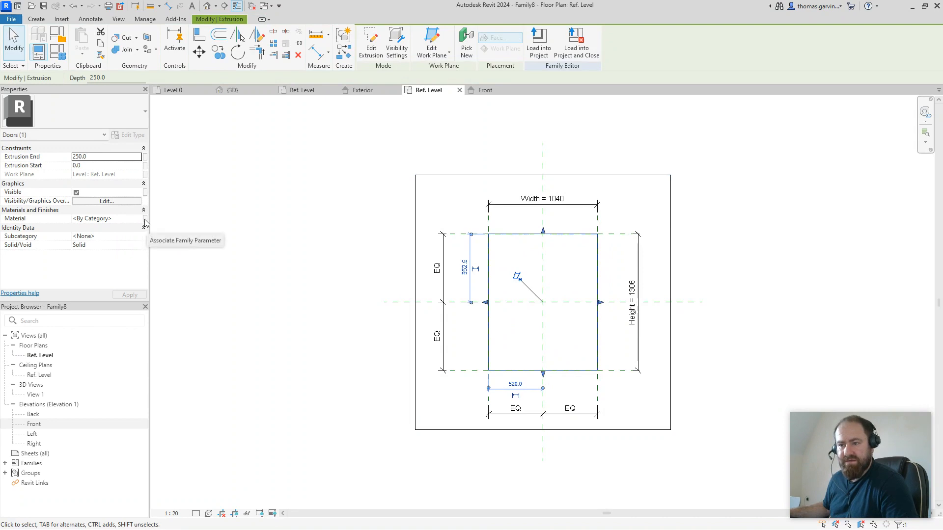
Step: Associate the extrusion's material with a new family parameter named 'Material'
{"action": "left_click", "coordinate": [143, 218]}
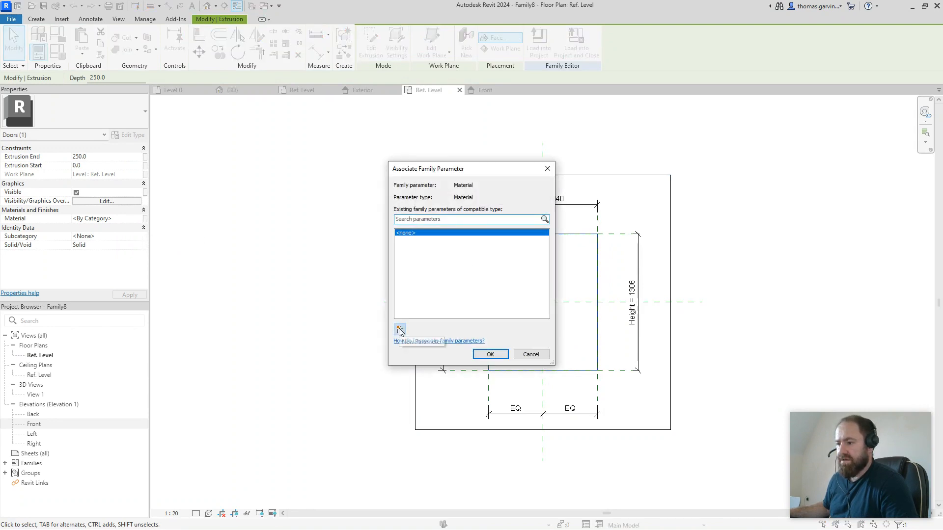
{"action": "left_click", "coordinate": [399, 329]}
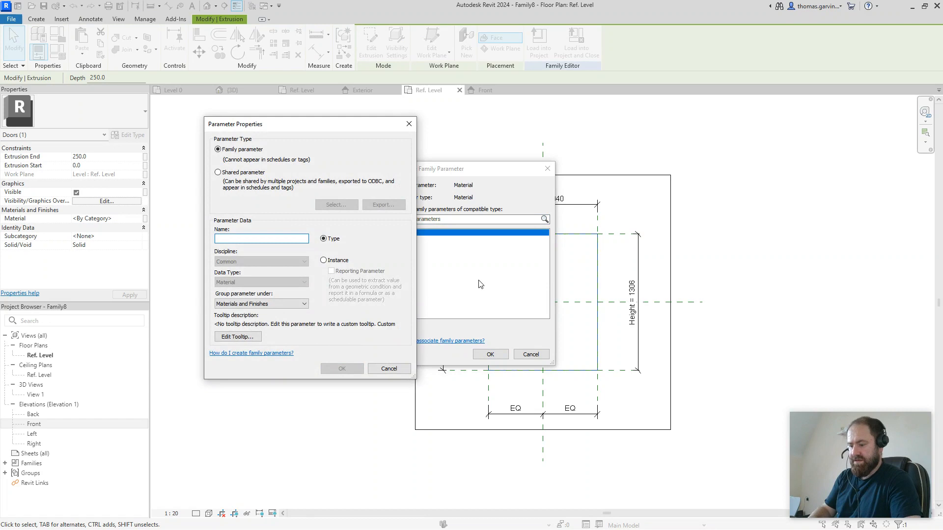
{"action": "type", "text": "Material"}
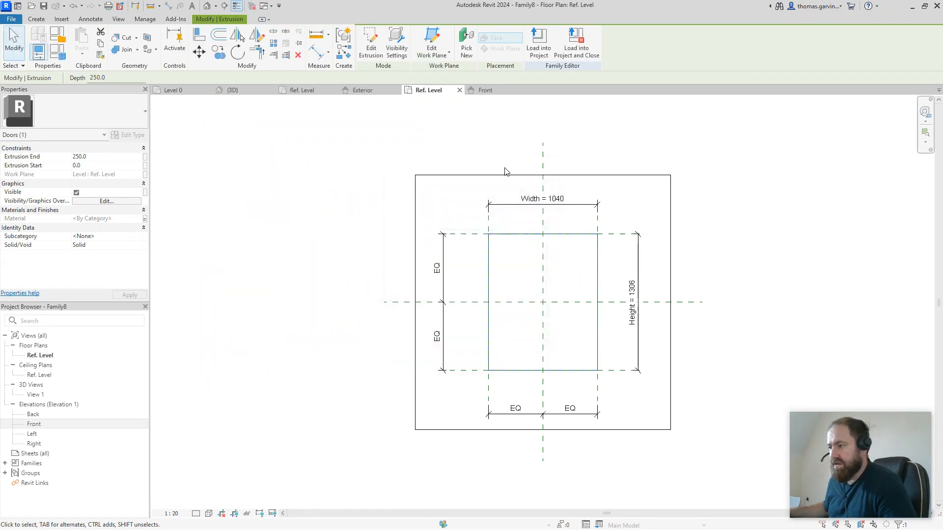
Step: Switch to the Front elevation view to work on the extrusion depth
{"action": "left_click", "coordinate": [485, 90]}
{"action": "type", "text": "40"}
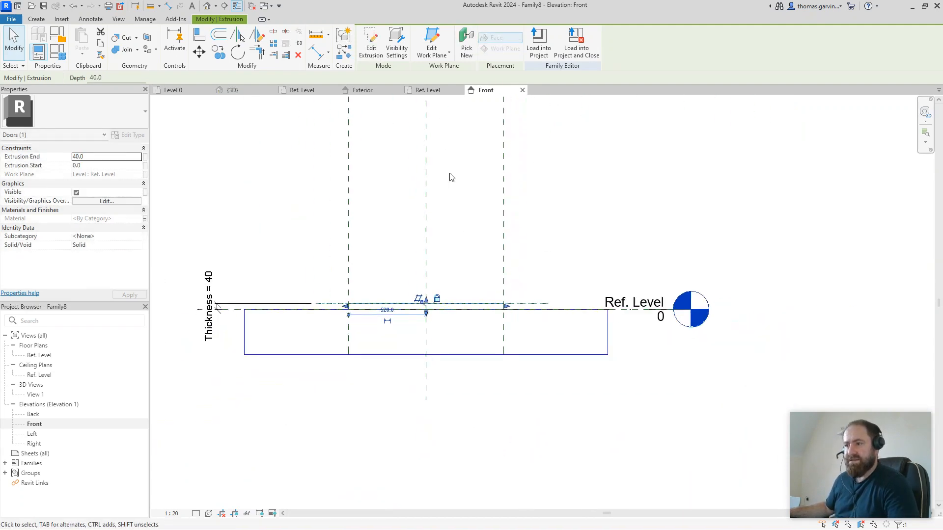
{"action": "mouse_move", "coordinate": [535, 99]}
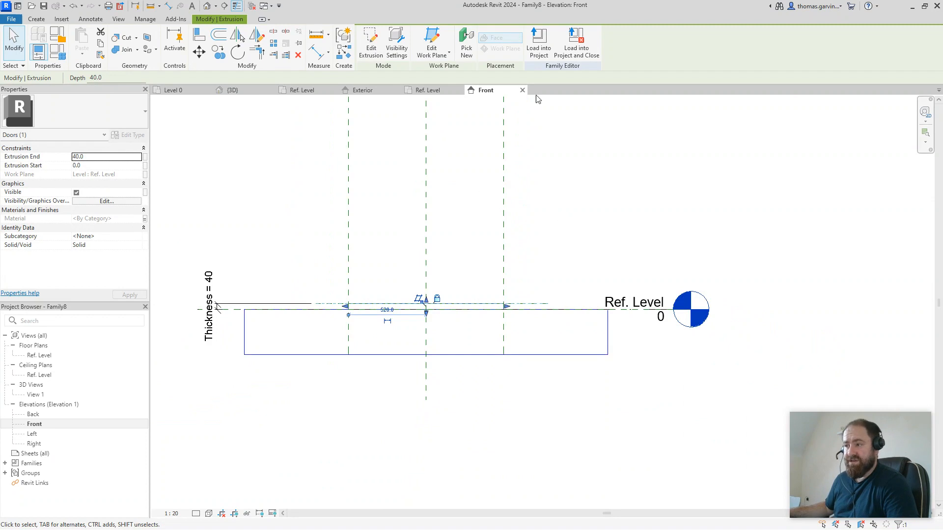
{"action": "mouse_move", "coordinate": [520, 183]}
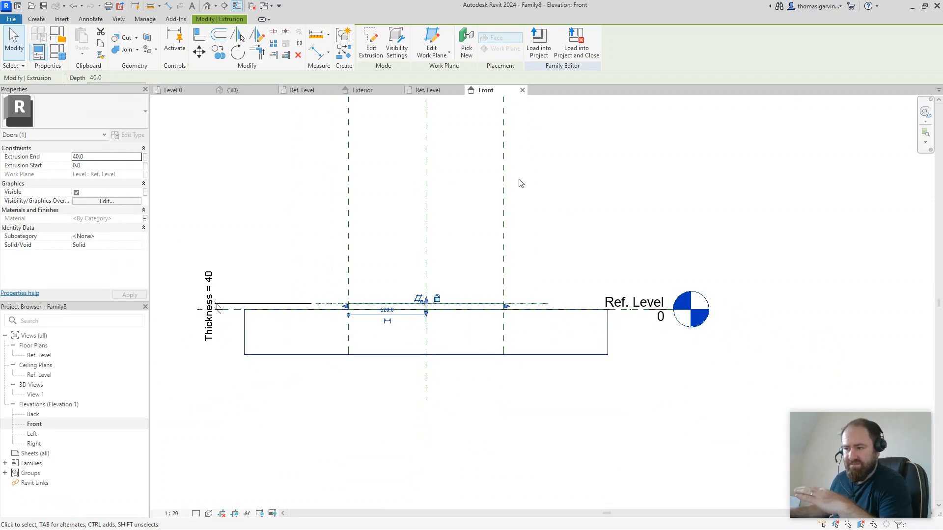
{"action": "mouse_move", "coordinate": [575, 290]}
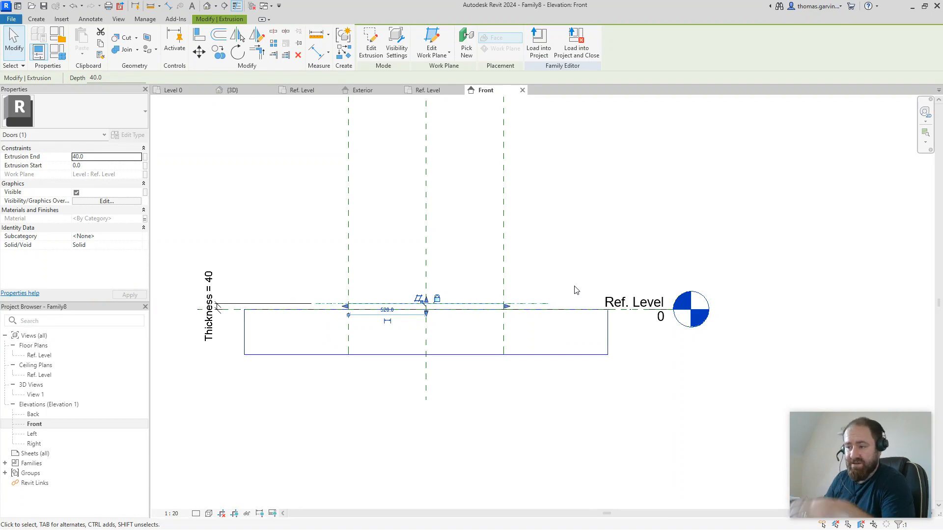
{"action": "mouse_move", "coordinate": [771, 286]}
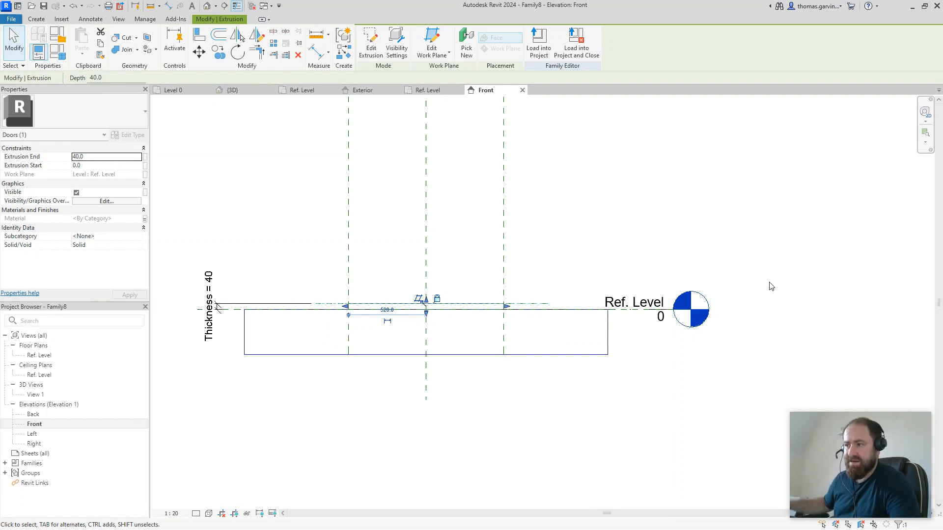
{"action": "mouse_move", "coordinate": [576, 165]}
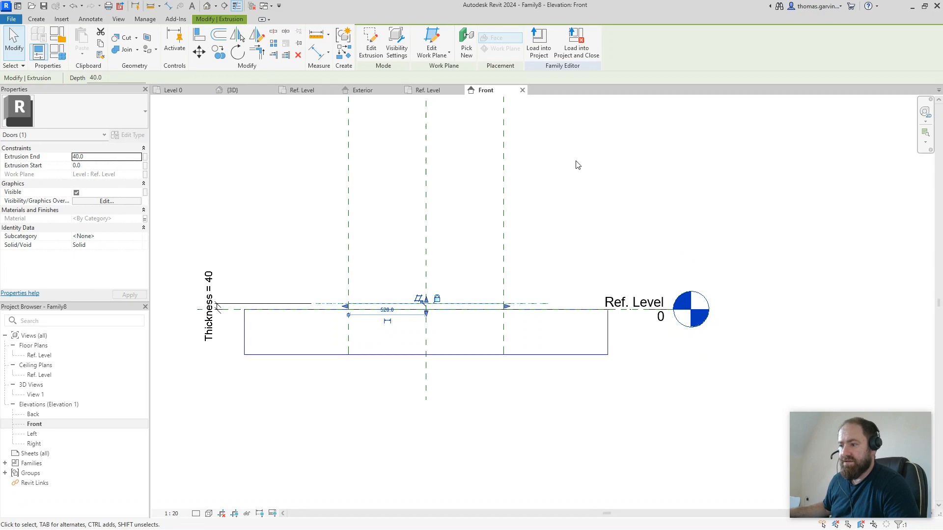
{"action": "mouse_move", "coordinate": [575, 43]}
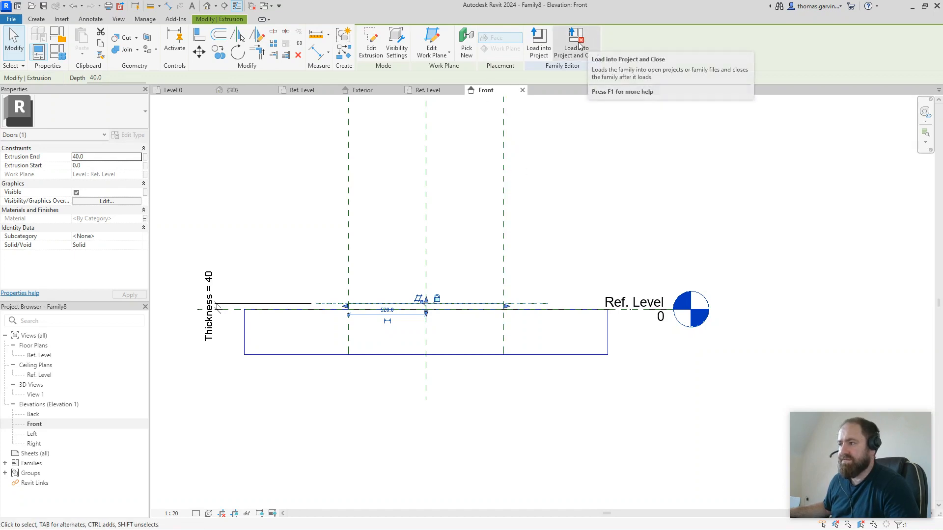
Step: Load the Family8 panel family into the open Doors_IntSgl door family
{"action": "left_click", "coordinate": [574, 43]}
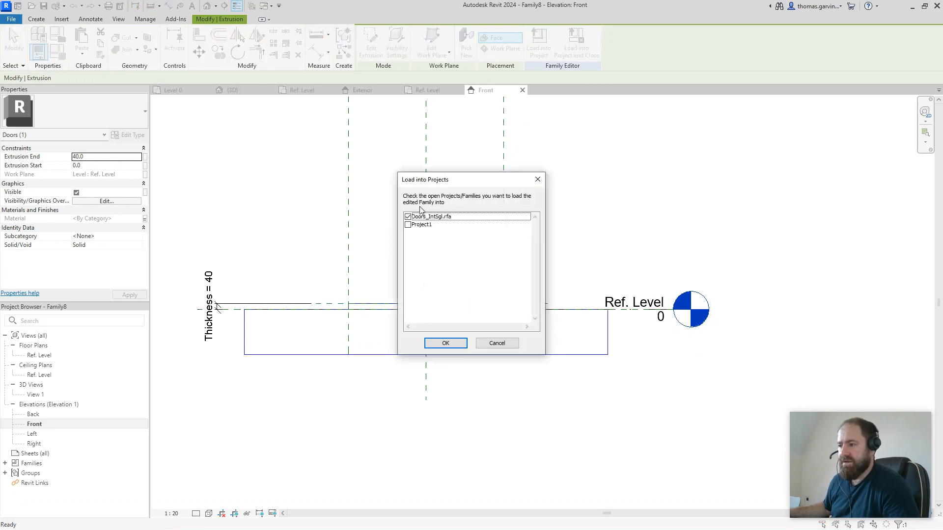
{"action": "left_click", "coordinate": [445, 343]}
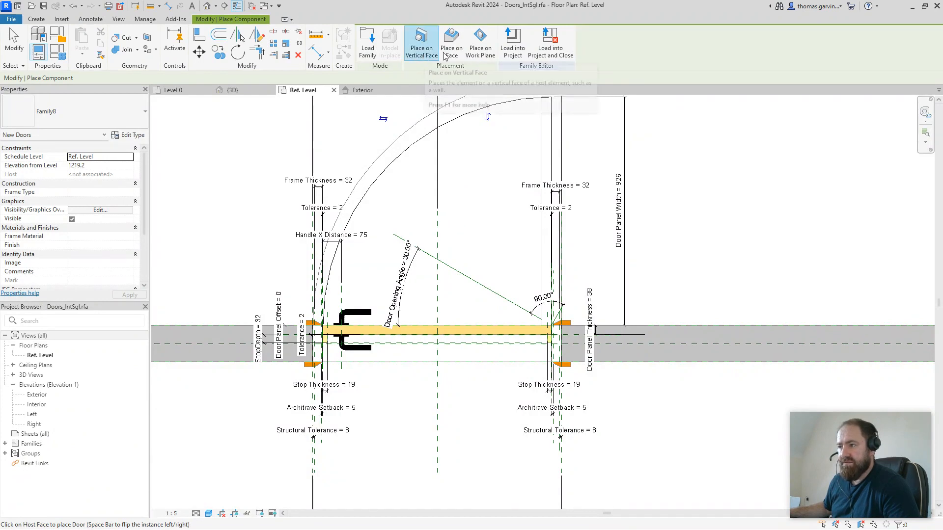
{"action": "mouse_move", "coordinate": [420, 42]}
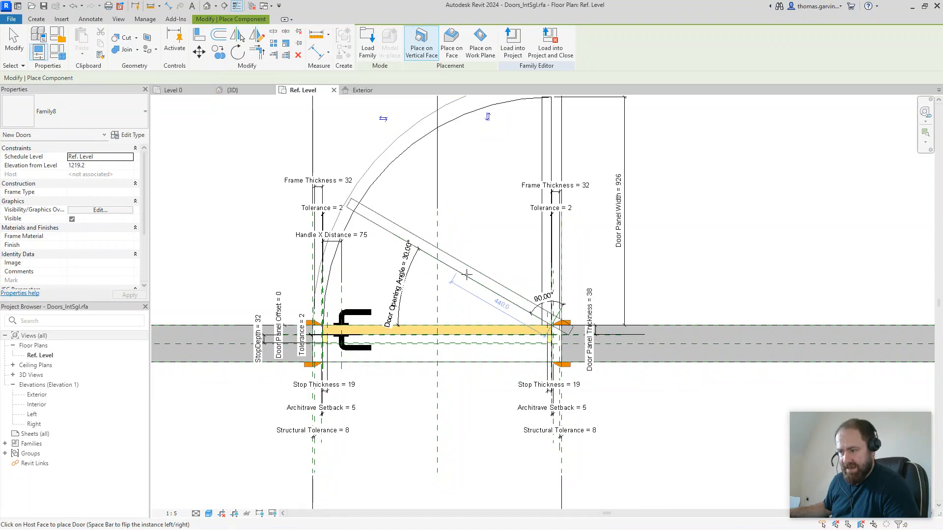
{"action": "mouse_move", "coordinate": [457, 267]}
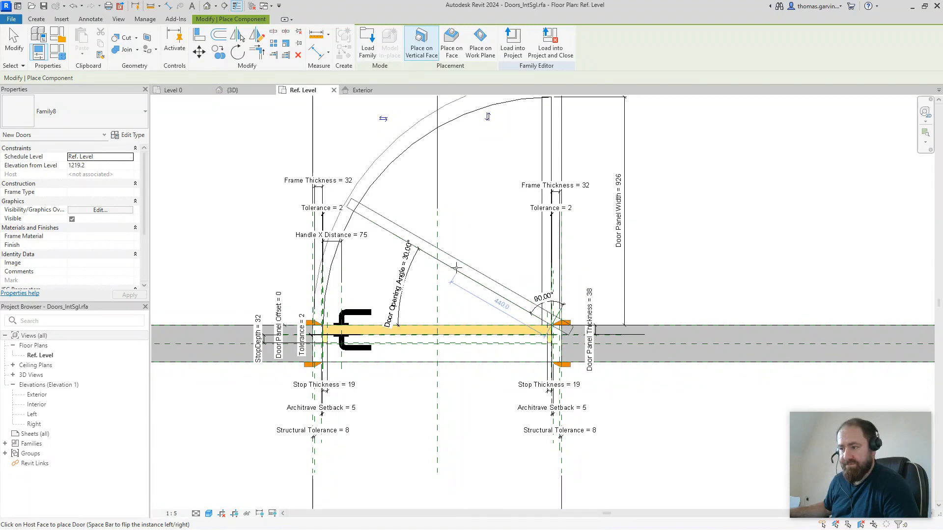
{"action": "mouse_move", "coordinate": [457, 266]}
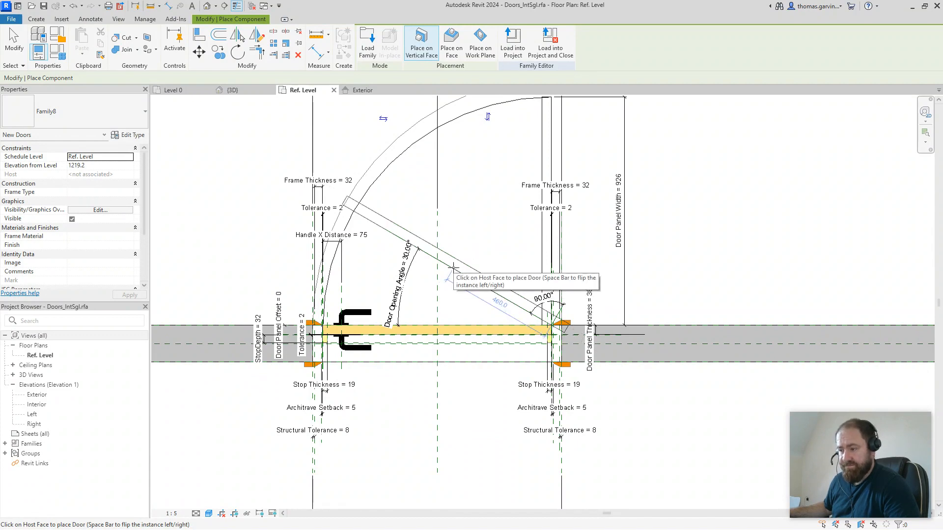
{"action": "mouse_move", "coordinate": [436, 263]}
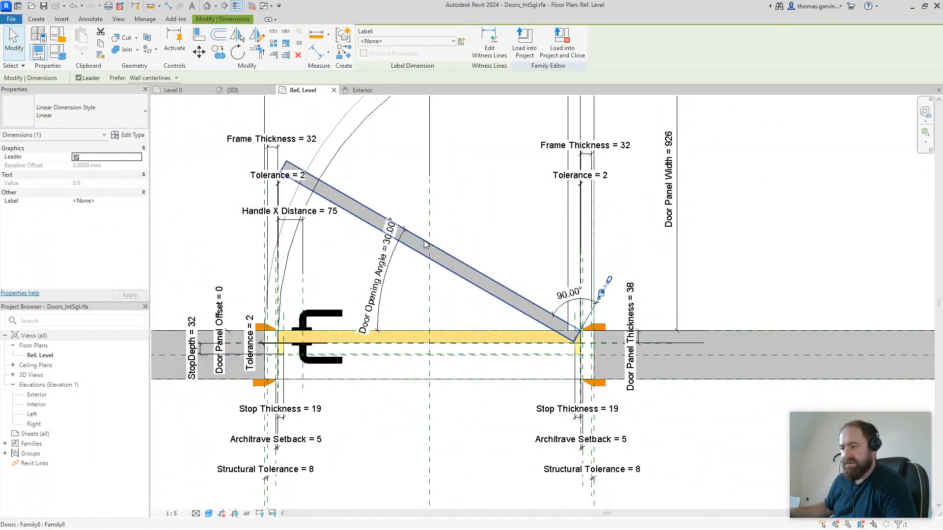
Step: Select the Family8 panel placed along the 30° opening-angle line
{"action": "left_click", "coordinate": [433, 259]}
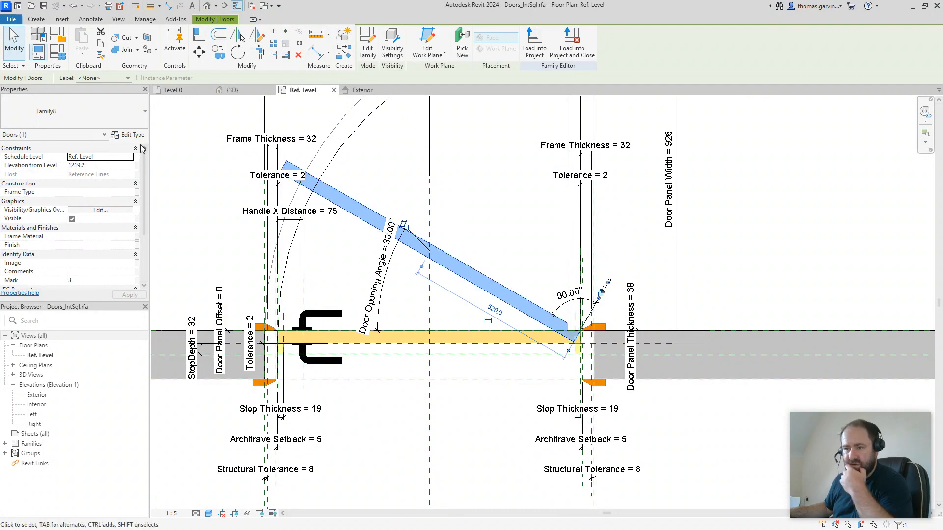
{"action": "mouse_move", "coordinate": [128, 135]}
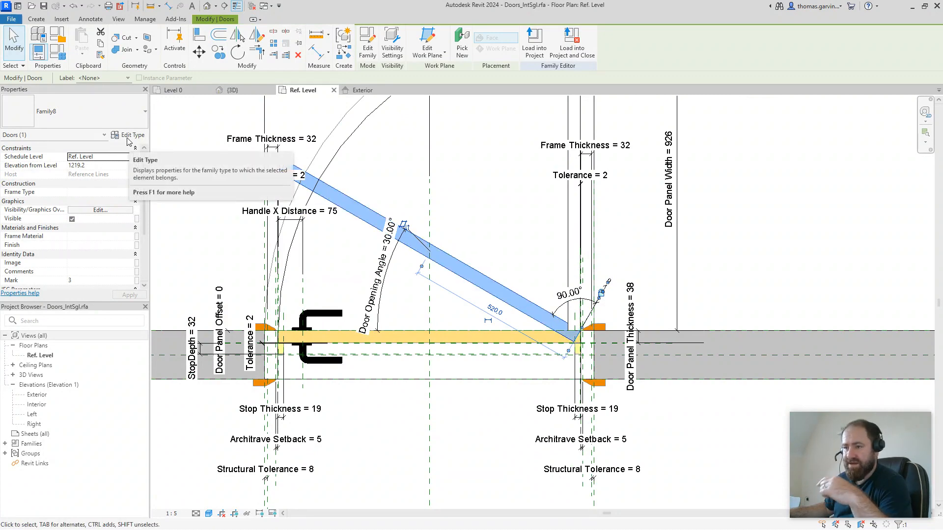
Step: Tie the nested panel's material to Door - Panel and its Thickness to Door Panel Thickness
{"action": "left_click", "coordinate": [131, 135]}
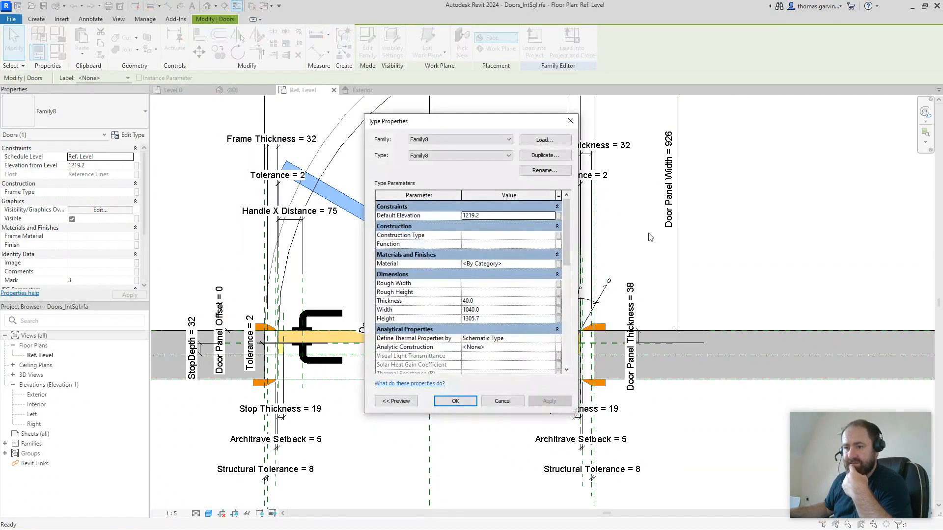
{"action": "mouse_move", "coordinate": [559, 268]}
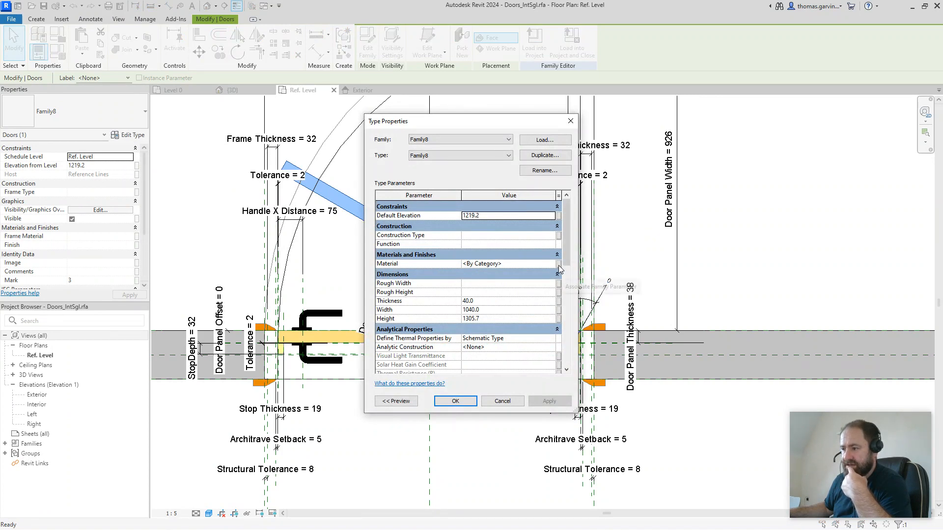
{"action": "left_click", "coordinate": [558, 263]}
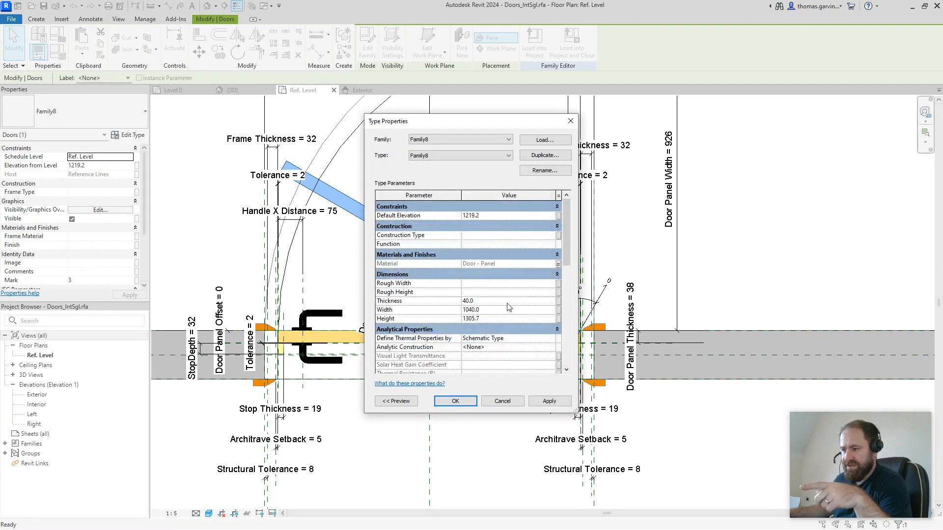
{"action": "mouse_move", "coordinate": [558, 312]}
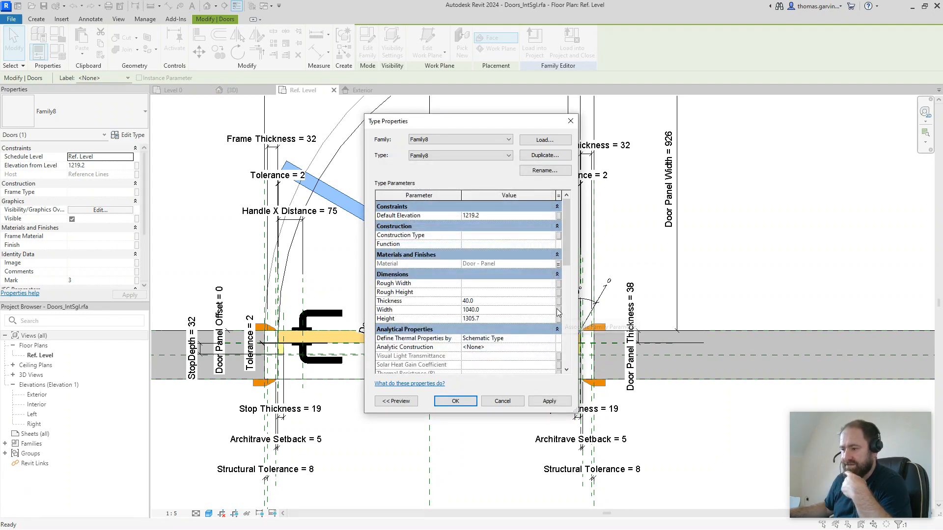
{"action": "left_click", "coordinate": [557, 301]}
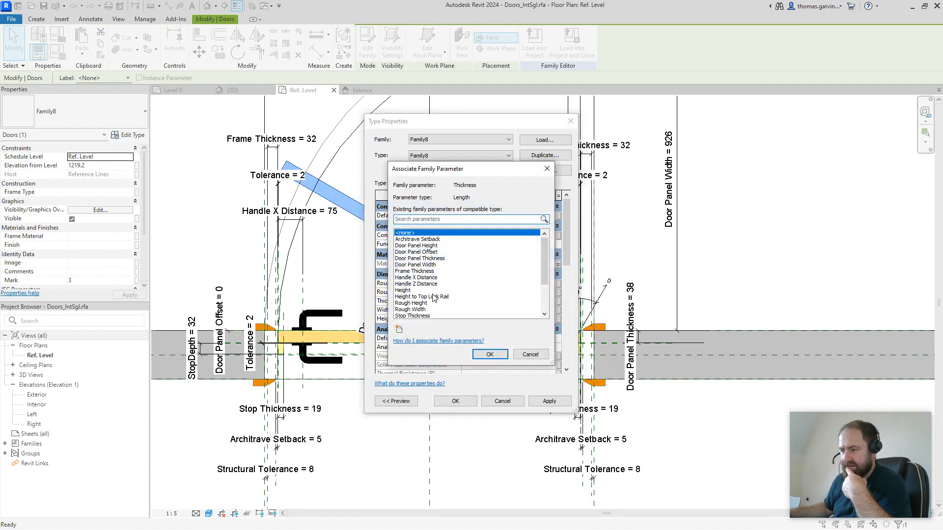
{"action": "mouse_move", "coordinate": [432, 249]}
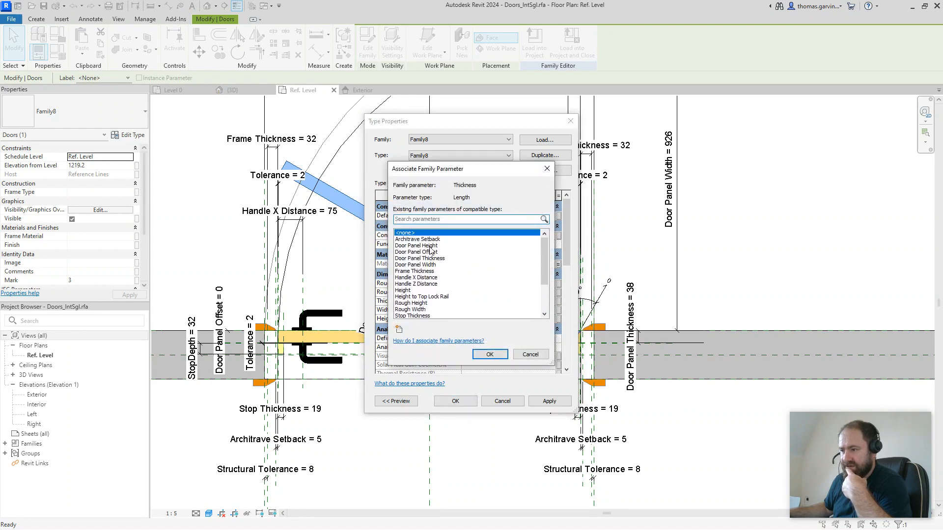
{"action": "left_click", "coordinate": [419, 258]}
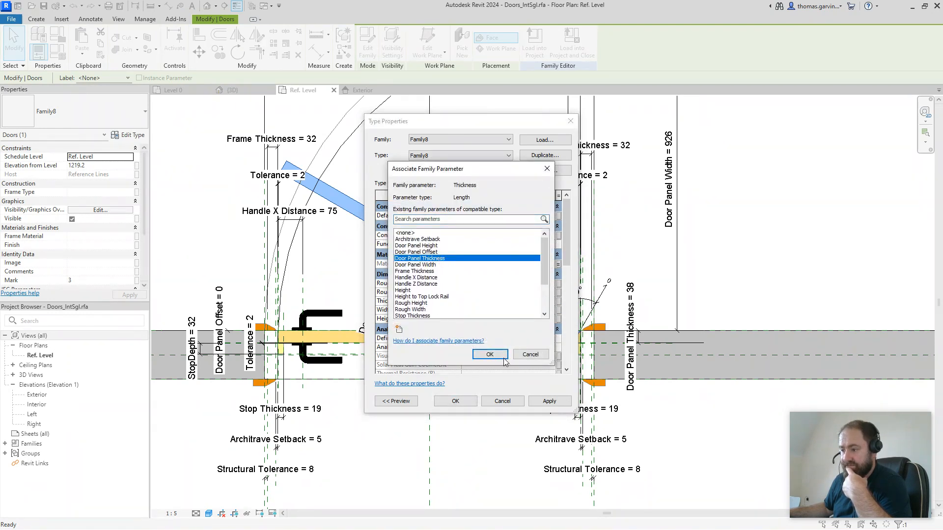
{"action": "left_click", "coordinate": [489, 354]}
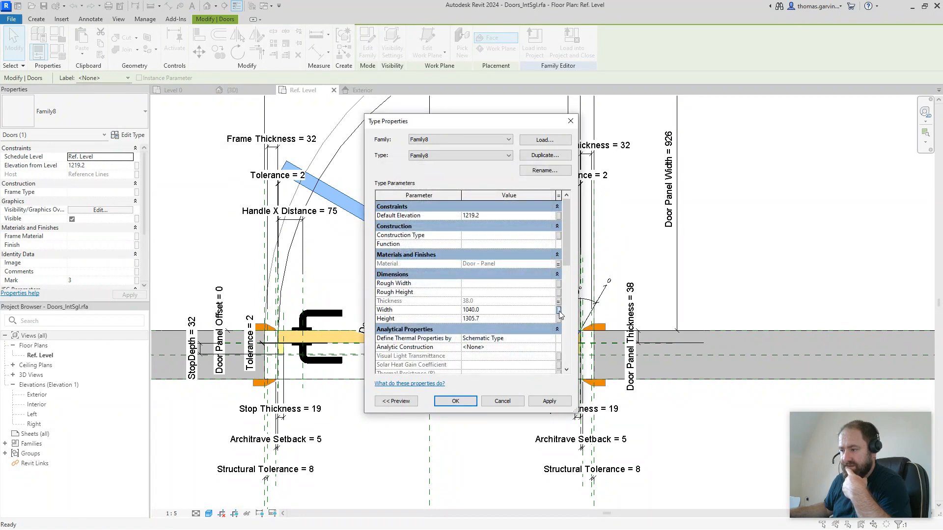
Step: Link the panel Height to a door parameter, review the type parameters, and close
{"action": "left_click", "coordinate": [559, 309]}
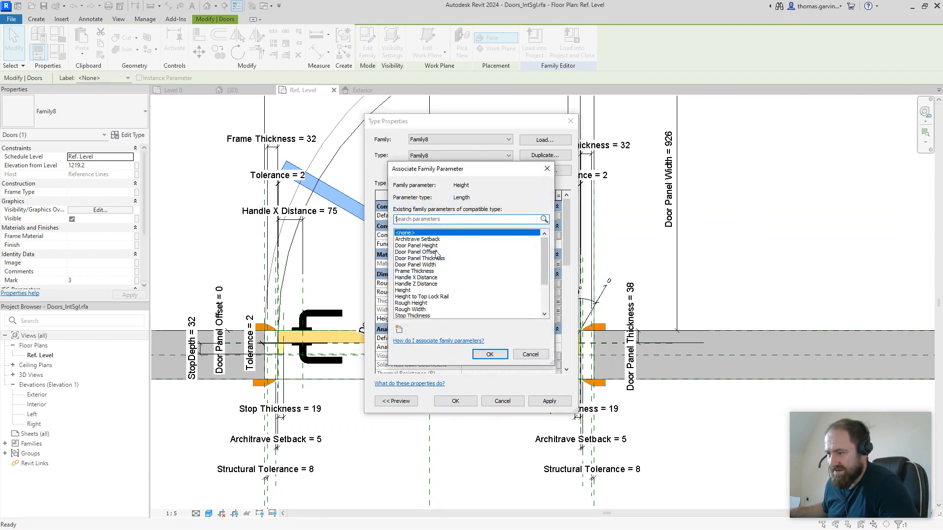
{"action": "left_click", "coordinate": [529, 354]}
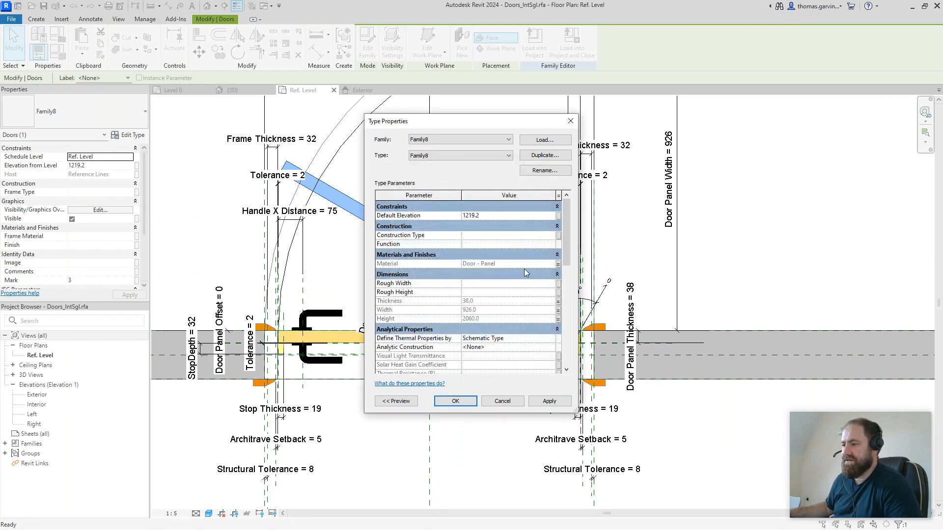
{"action": "scroll", "scroll_direction": "down", "scroll_amount": 3}
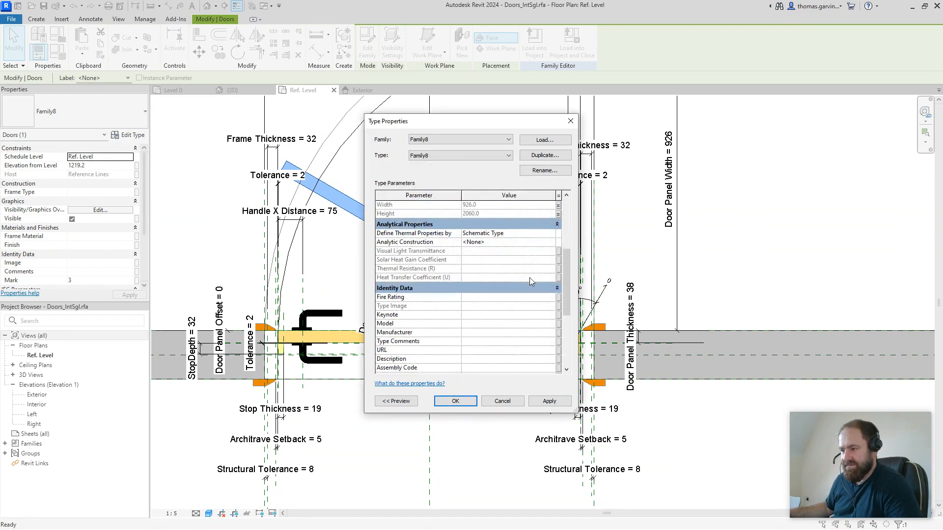
{"action": "scroll", "scroll_direction": "down", "scroll_amount": 3}
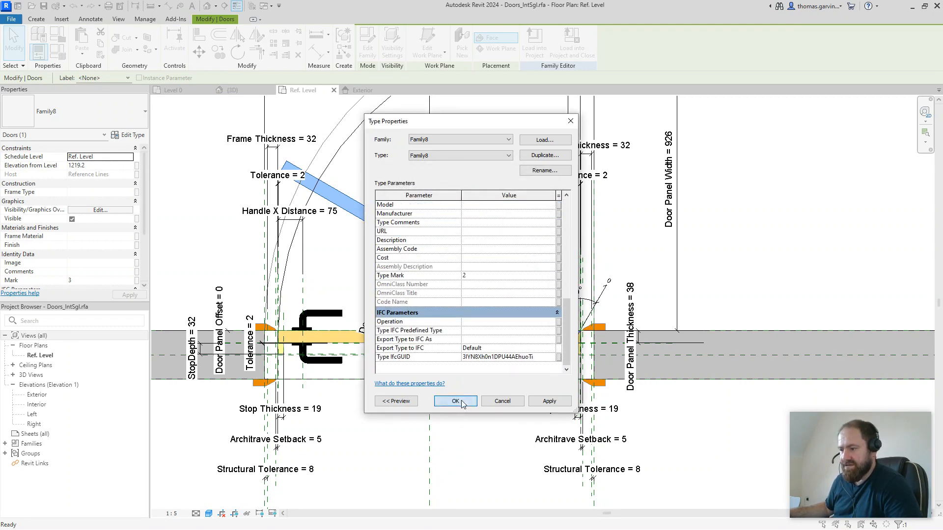
{"action": "left_click", "coordinate": [455, 401]}
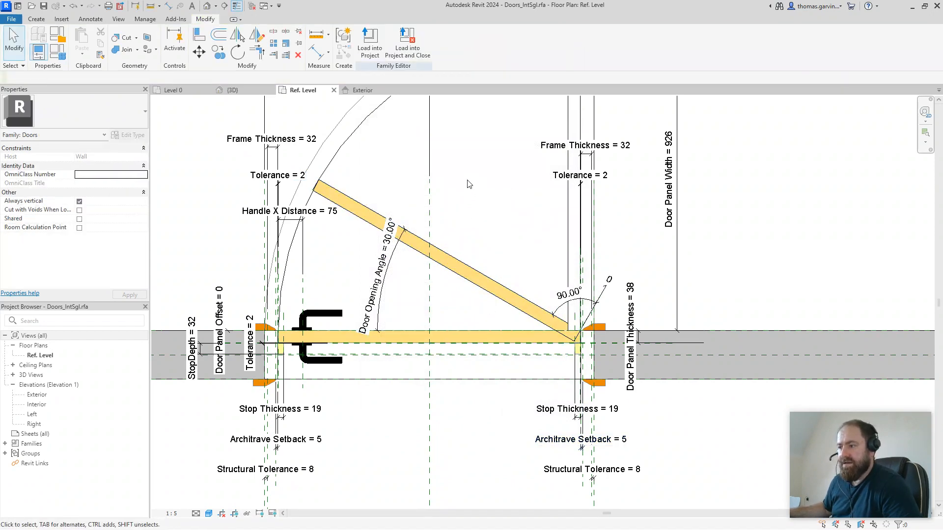
Step: Check the door in the Exterior elevation, then open its default 3D view
{"action": "left_click", "coordinate": [439, 252]}
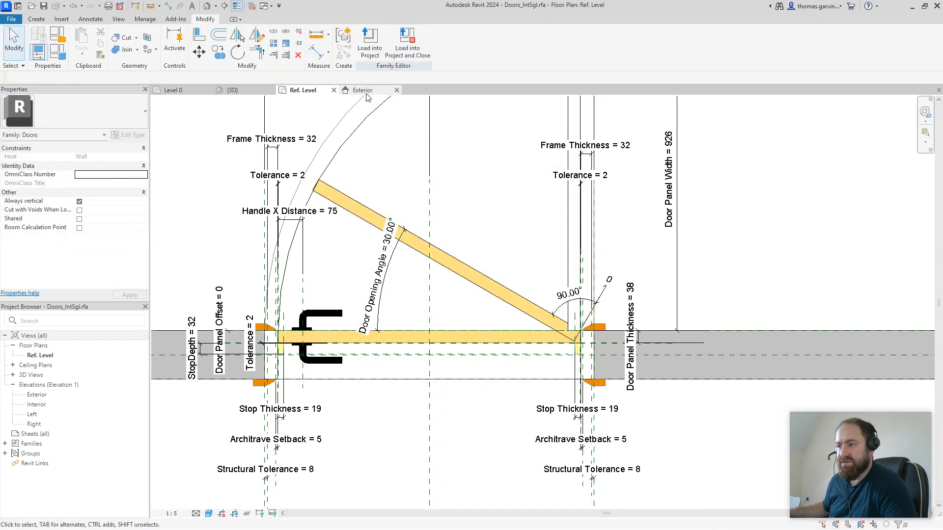
{"action": "left_click", "coordinate": [362, 89]}
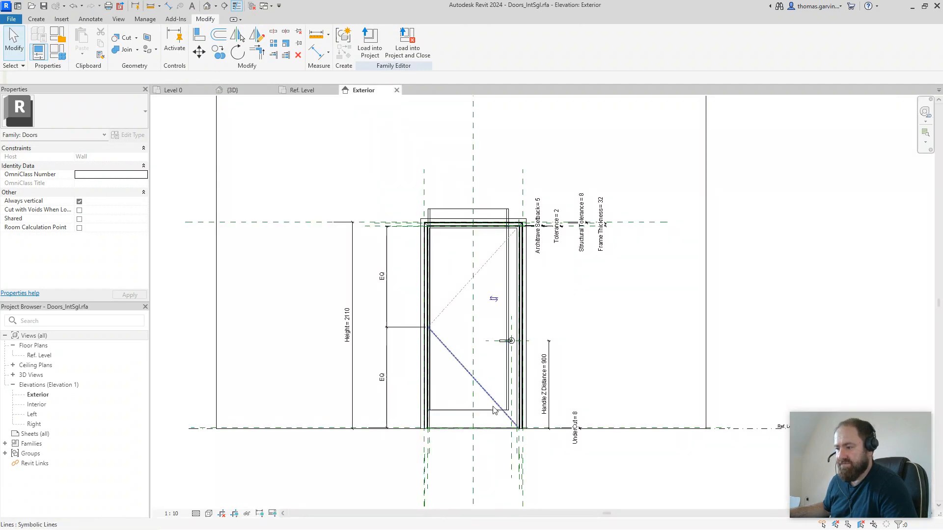
{"action": "left_click", "coordinate": [468, 313]}
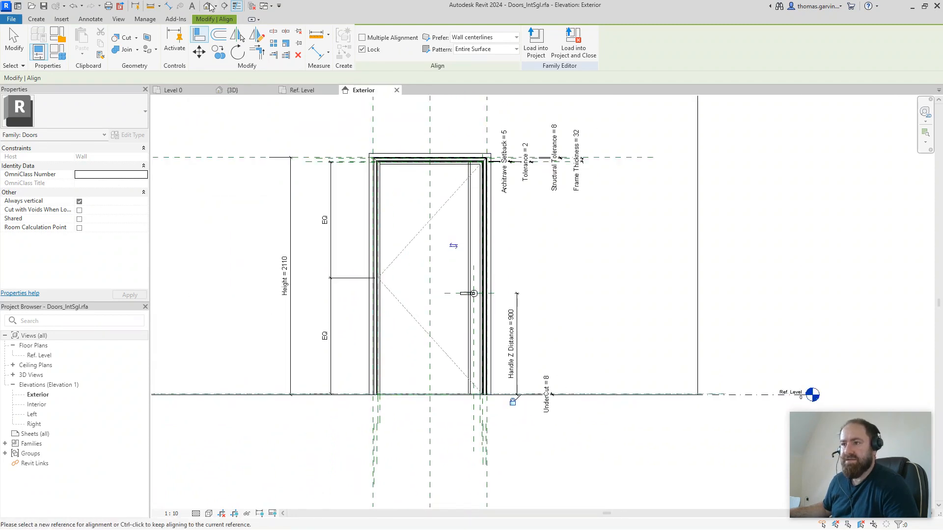
{"action": "left_click", "coordinate": [232, 89]}
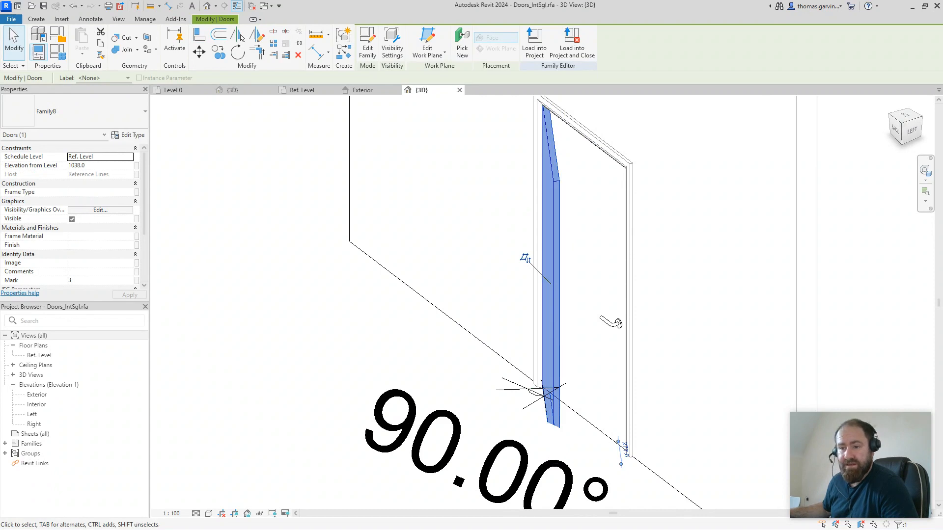
Step: Turn off Plan/RCP in the nested panel's Visibility Settings
{"action": "left_click", "coordinate": [100, 209]}
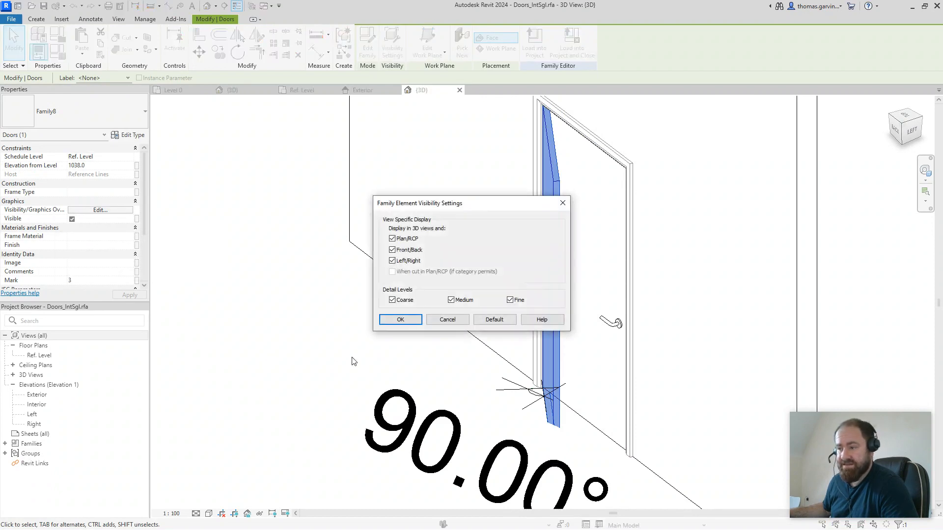
{"action": "left_click", "coordinate": [393, 238]}
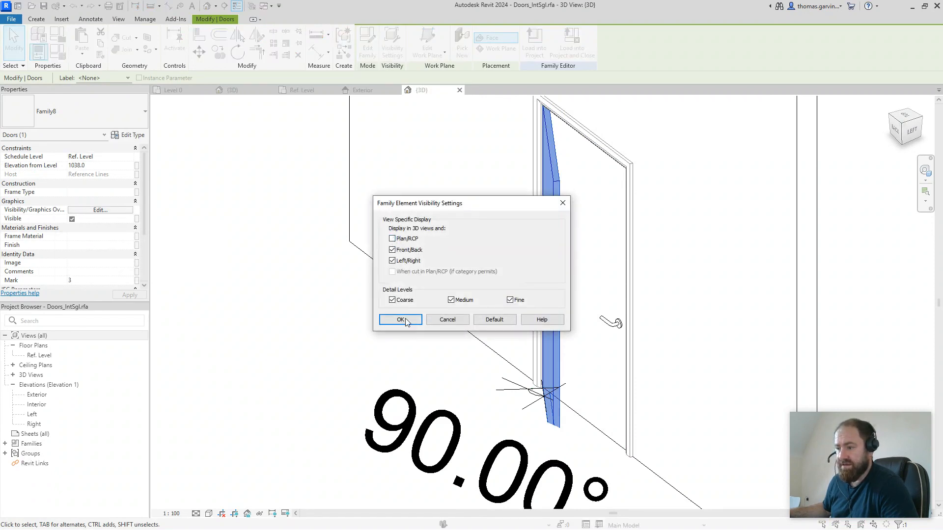
{"action": "left_click", "coordinate": [401, 319]}
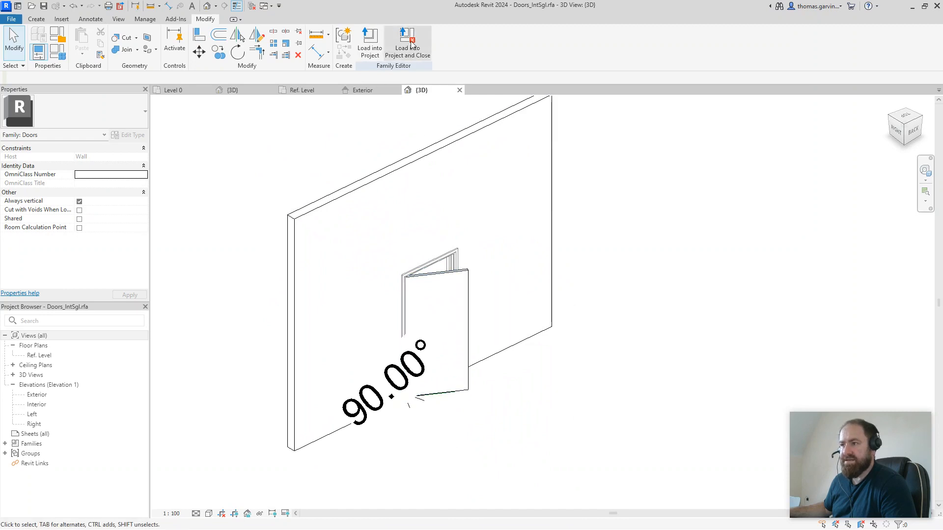
Step: Load Doors_IntSgl into Project1 and close the family without saving
{"action": "left_click", "coordinate": [407, 44]}
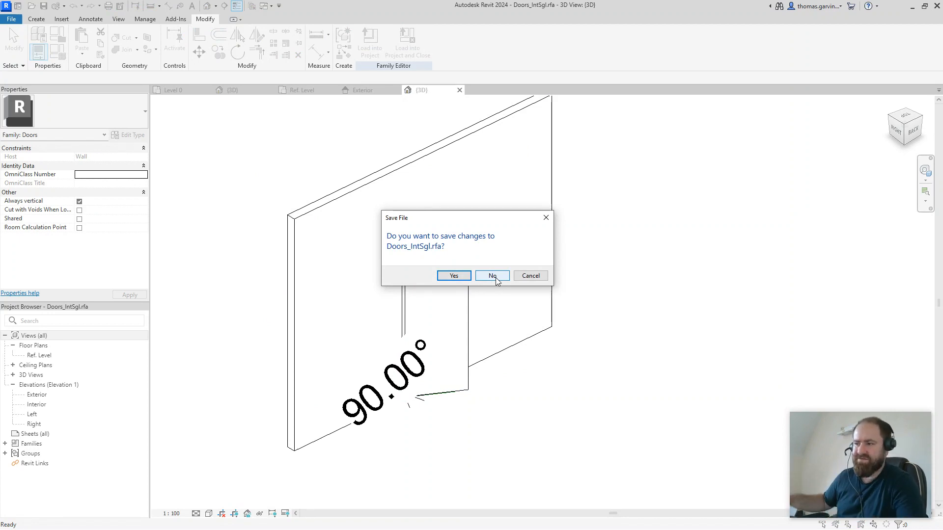
{"action": "mouse_move", "coordinate": [493, 276]}
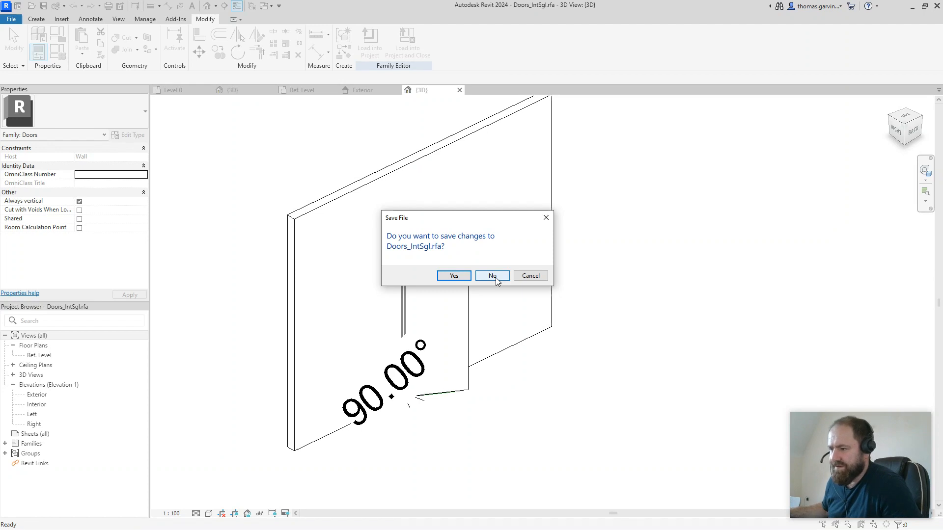
{"action": "left_click", "coordinate": [491, 275]}
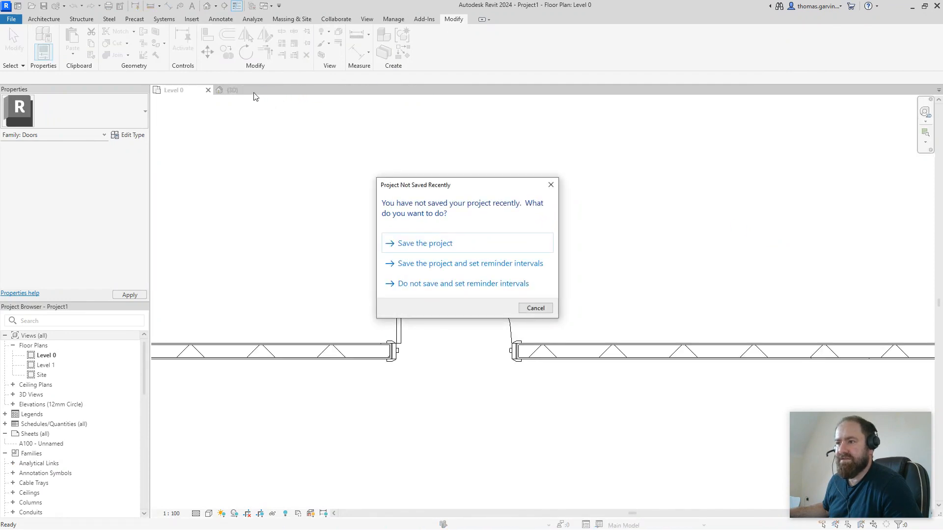
Step: Dismiss the save reminder and select the placed door in Project1's 3D view
{"action": "left_click", "coordinate": [534, 308]}
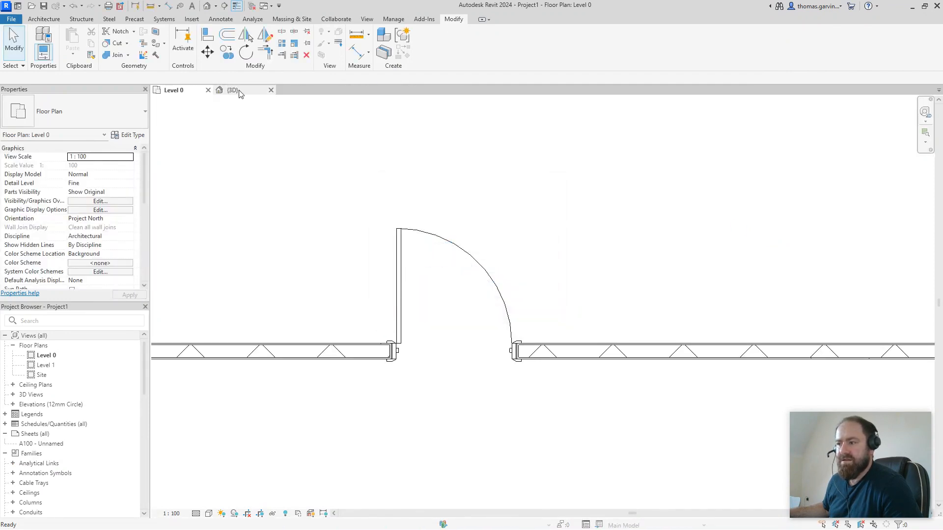
{"action": "left_click", "coordinate": [232, 90]}
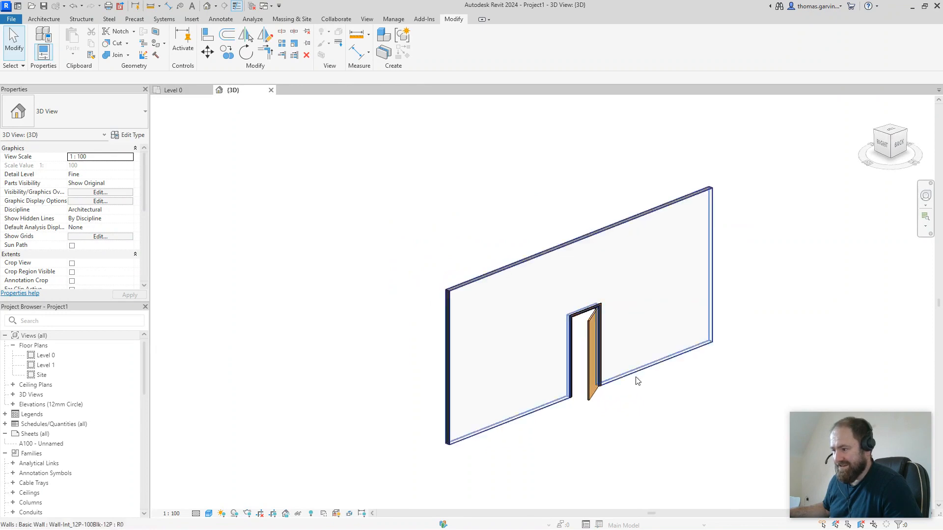
{"action": "left_click", "coordinate": [589, 343]}
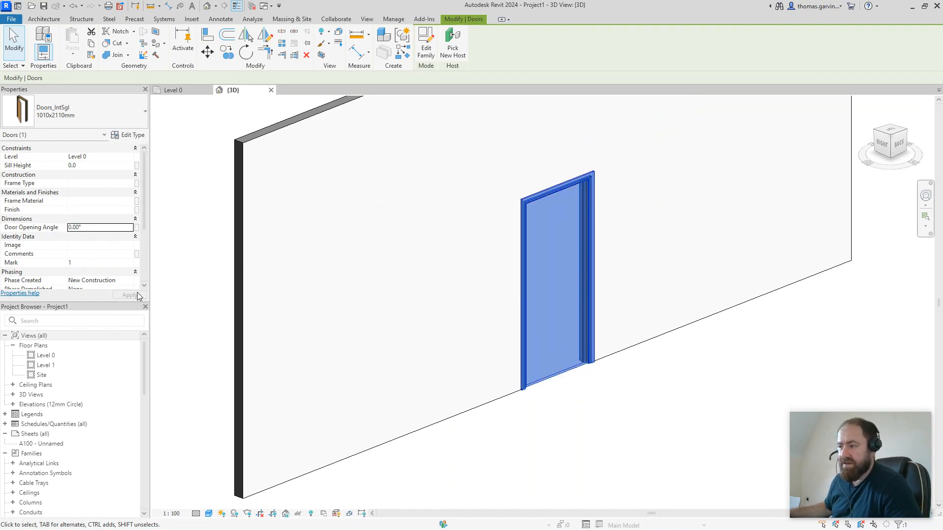
Step: Set the door's Door Opening Angle to 120°, check the Level 0 plan, and return to 3D
{"action": "type", "text": "45"}
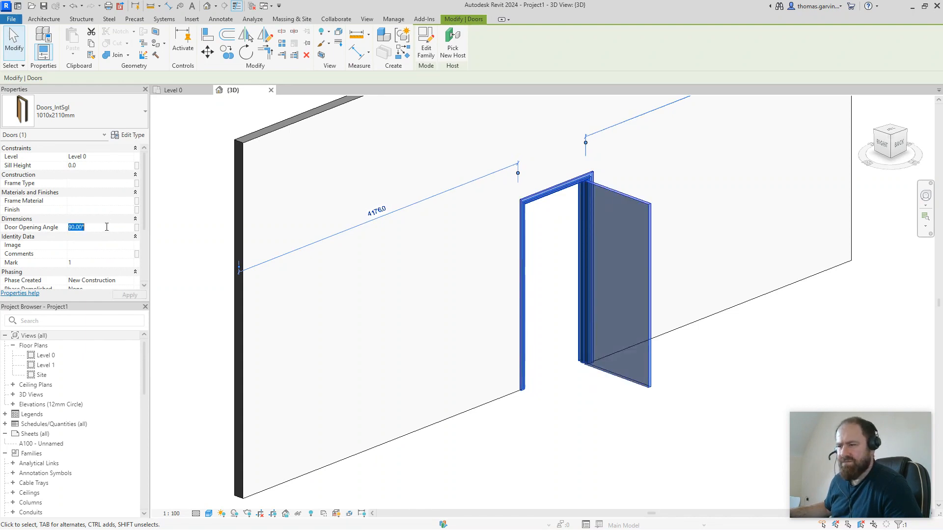
{"action": "type", "text": "120"}
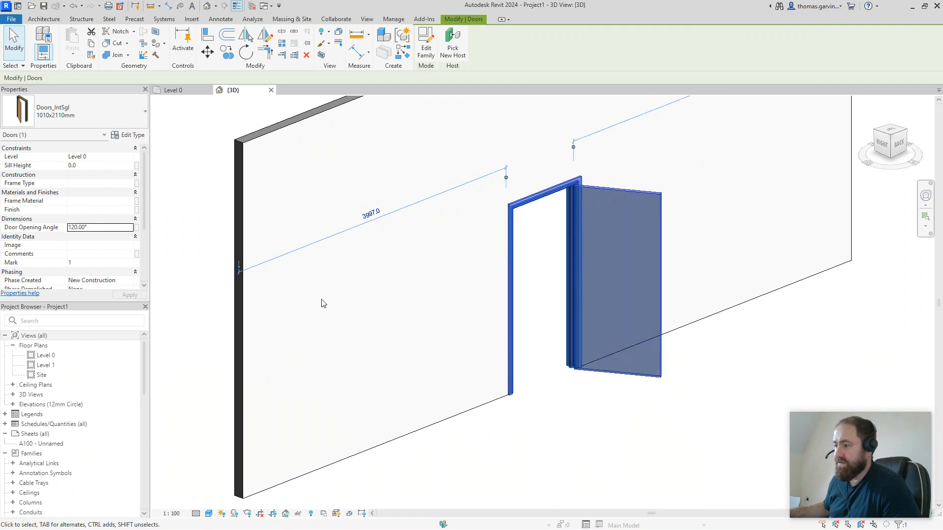
{"action": "left_click", "coordinate": [173, 89]}
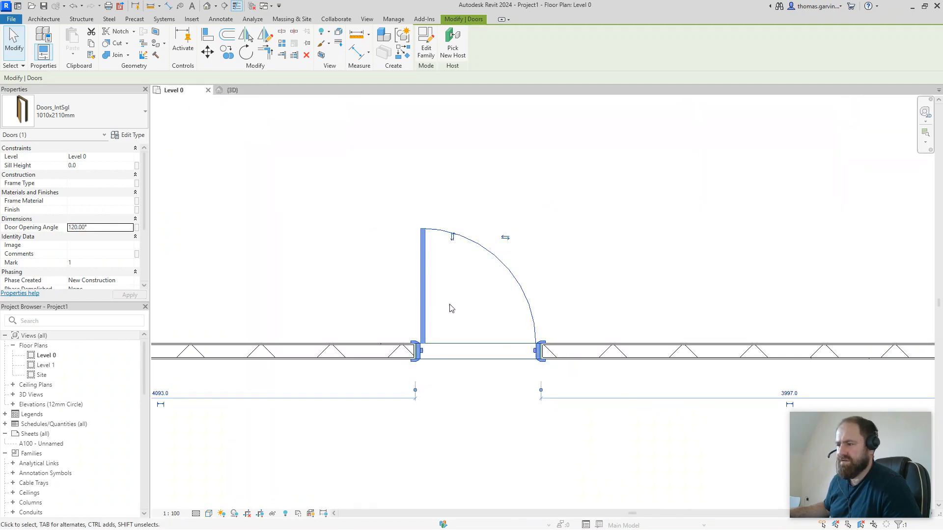
{"action": "left_click", "coordinate": [303, 170]}
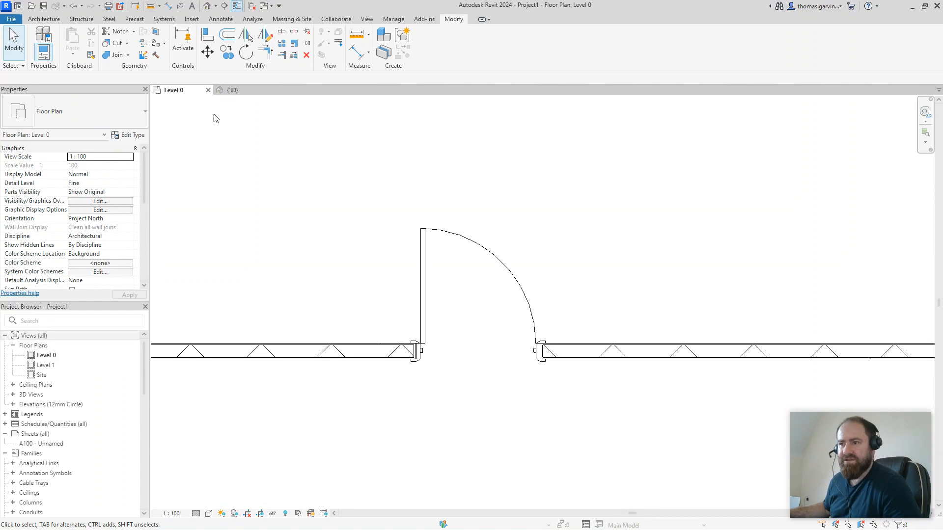
{"action": "left_click", "coordinate": [232, 89]}
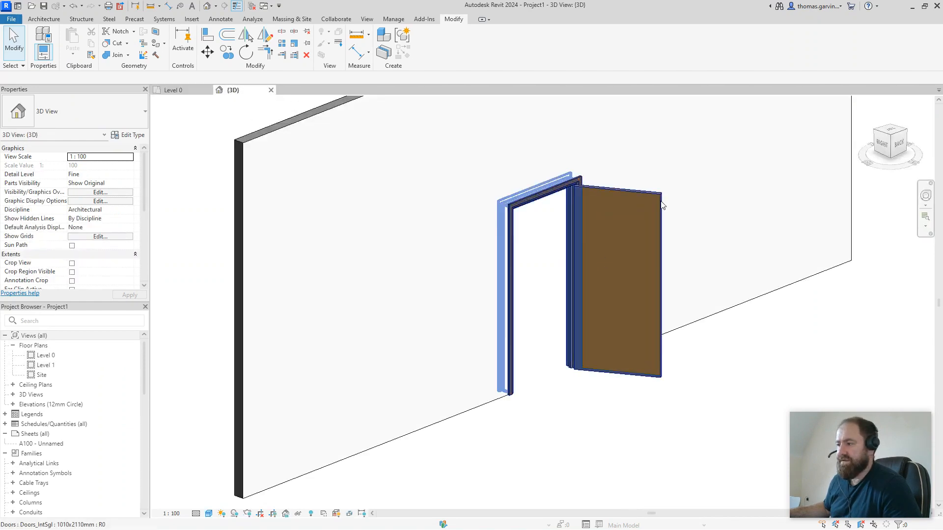
{"action": "left_click", "coordinate": [613, 283]}
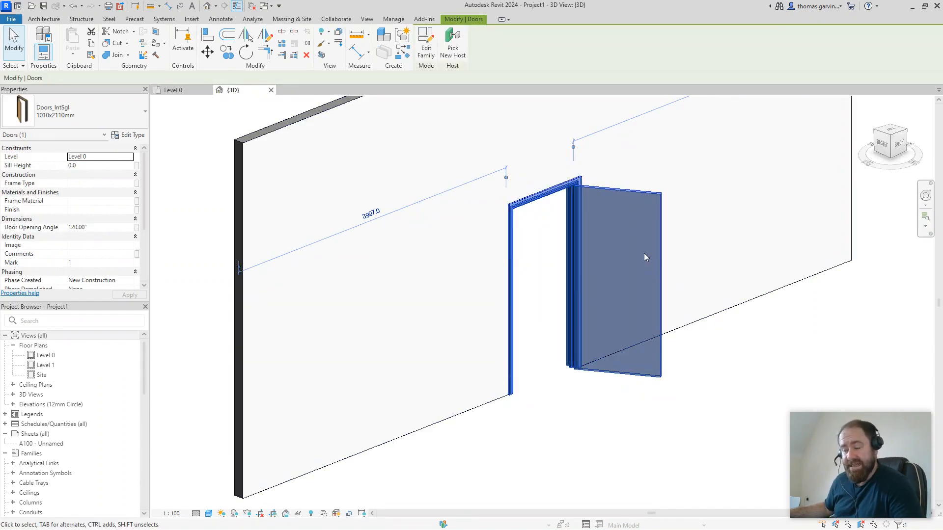
{"action": "mouse_move", "coordinate": [662, 211]}
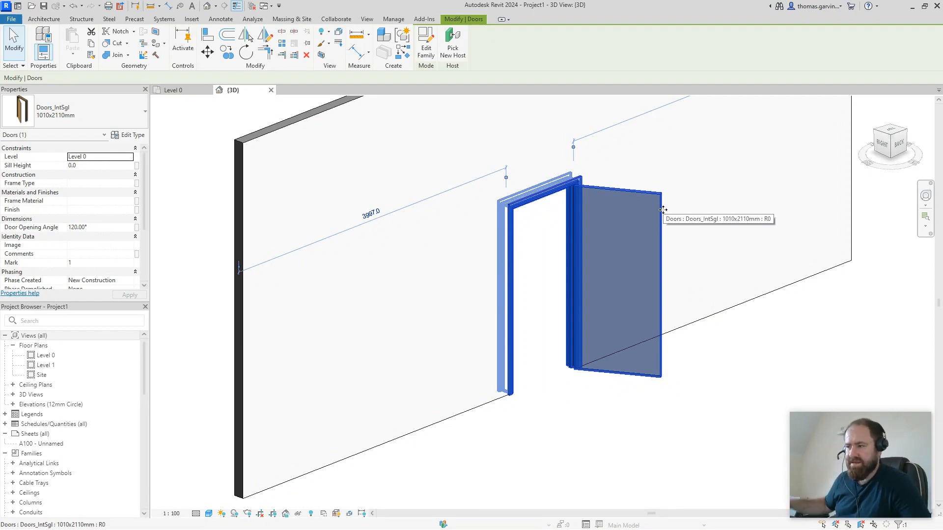
{"action": "mouse_move", "coordinate": [658, 270]}
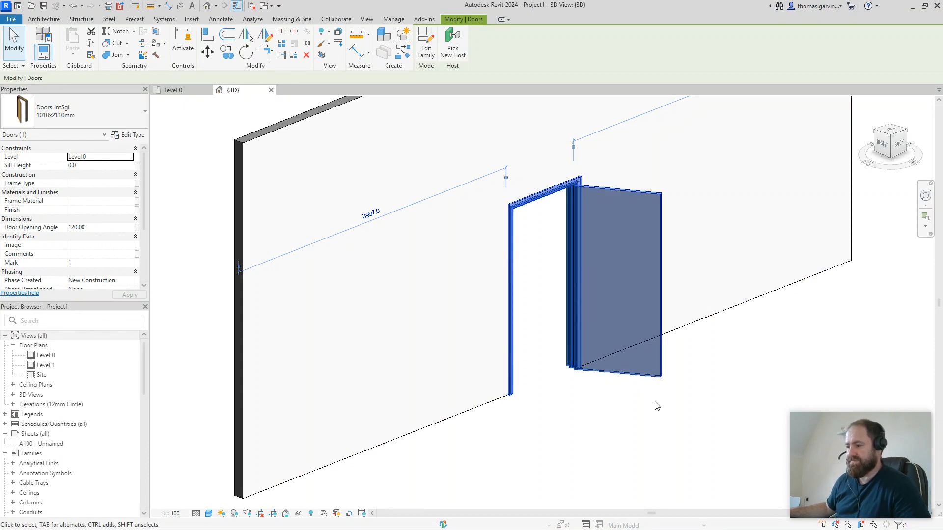
{"action": "mouse_move", "coordinate": [650, 376]}
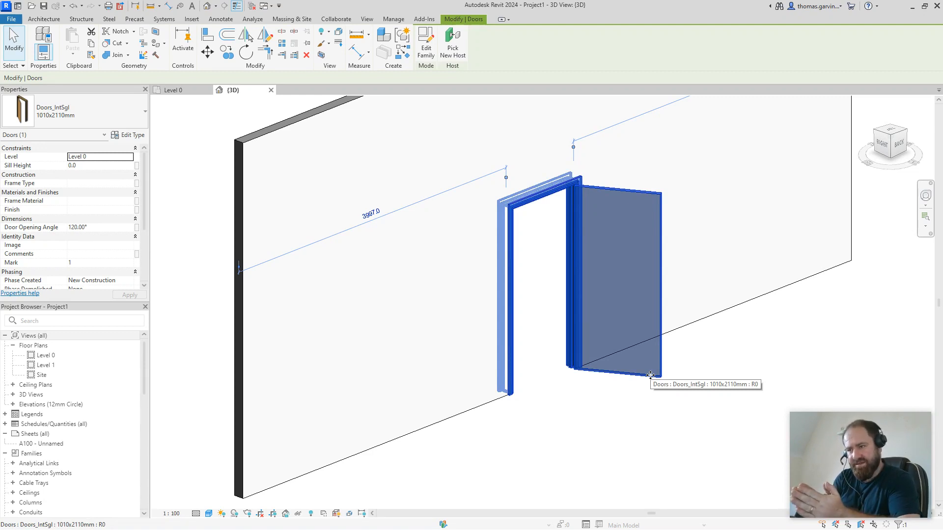
{"action": "mouse_move", "coordinate": [649, 376]}
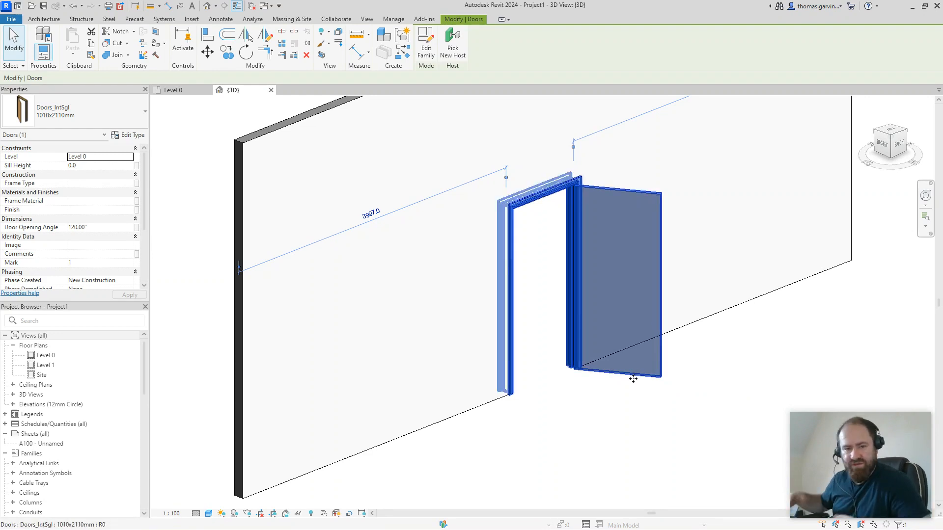
{"action": "mouse_move", "coordinate": [632, 380]}
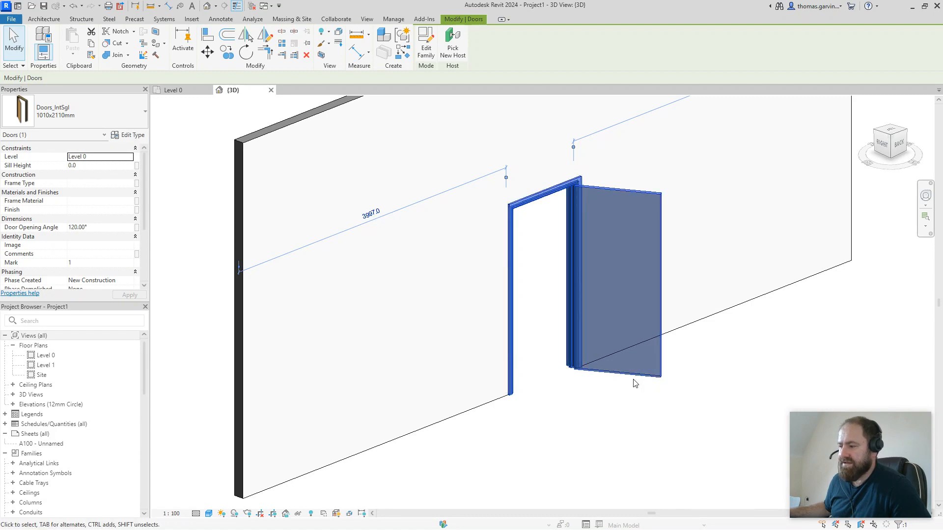
{"action": "mouse_move", "coordinate": [634, 386]}
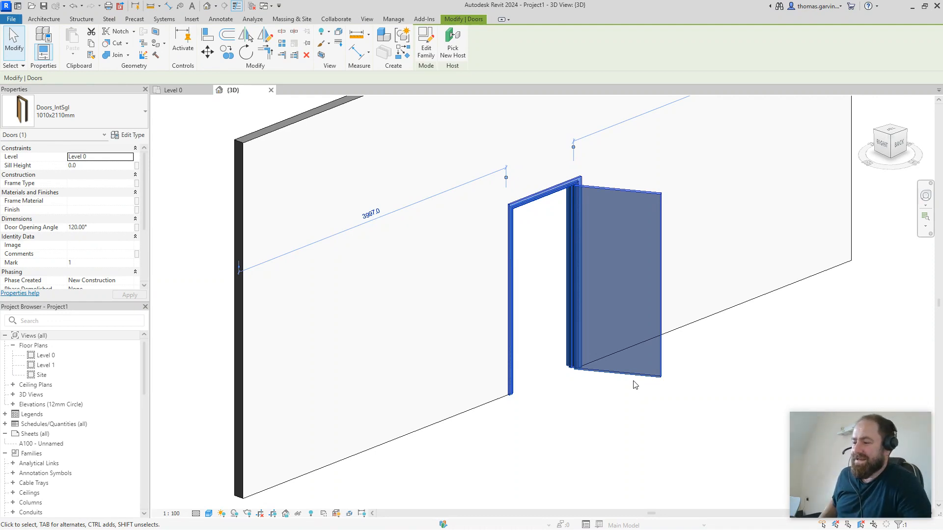
{"action": "mouse_move", "coordinate": [632, 365]}
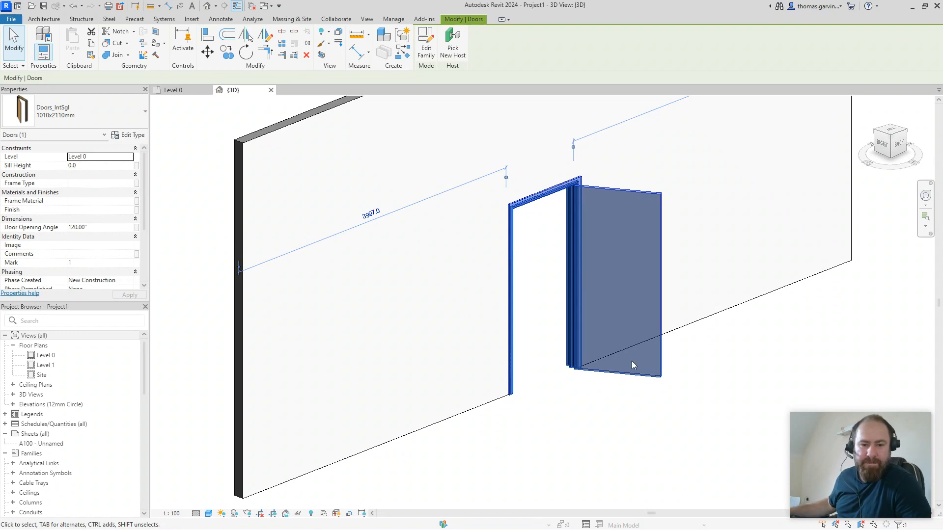